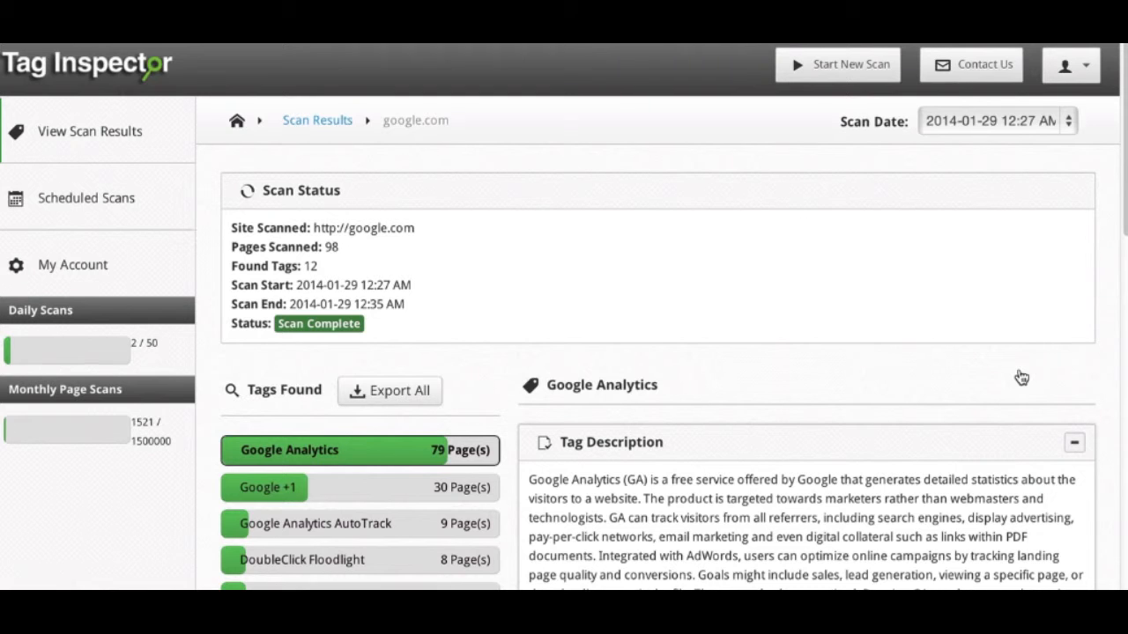
mouse_move(550, 258)
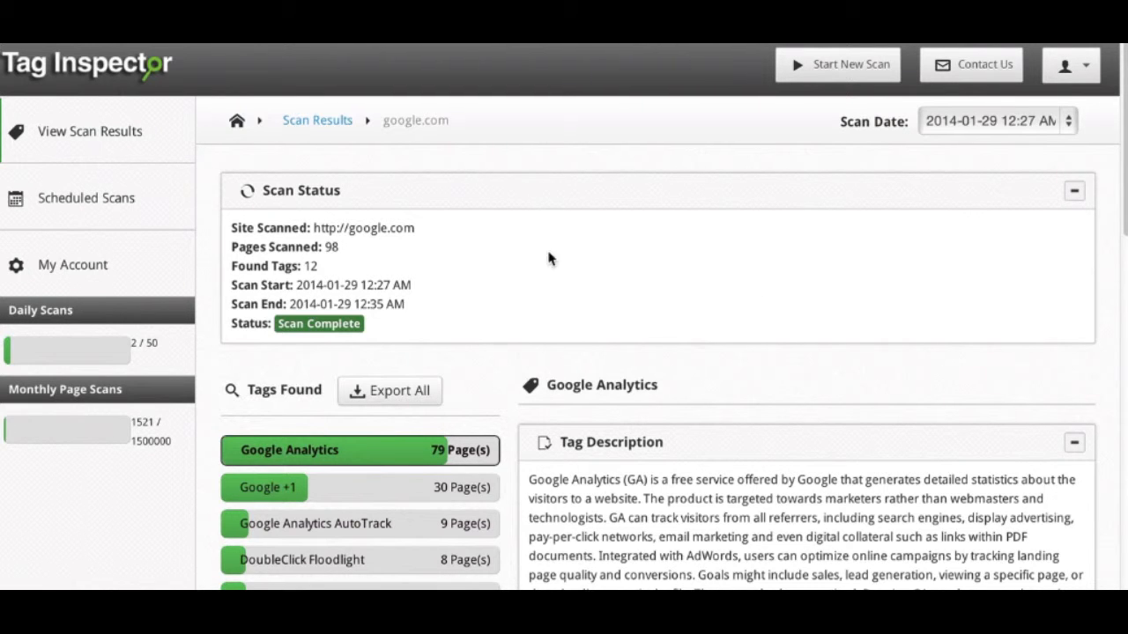
mouse_move(465, 240)
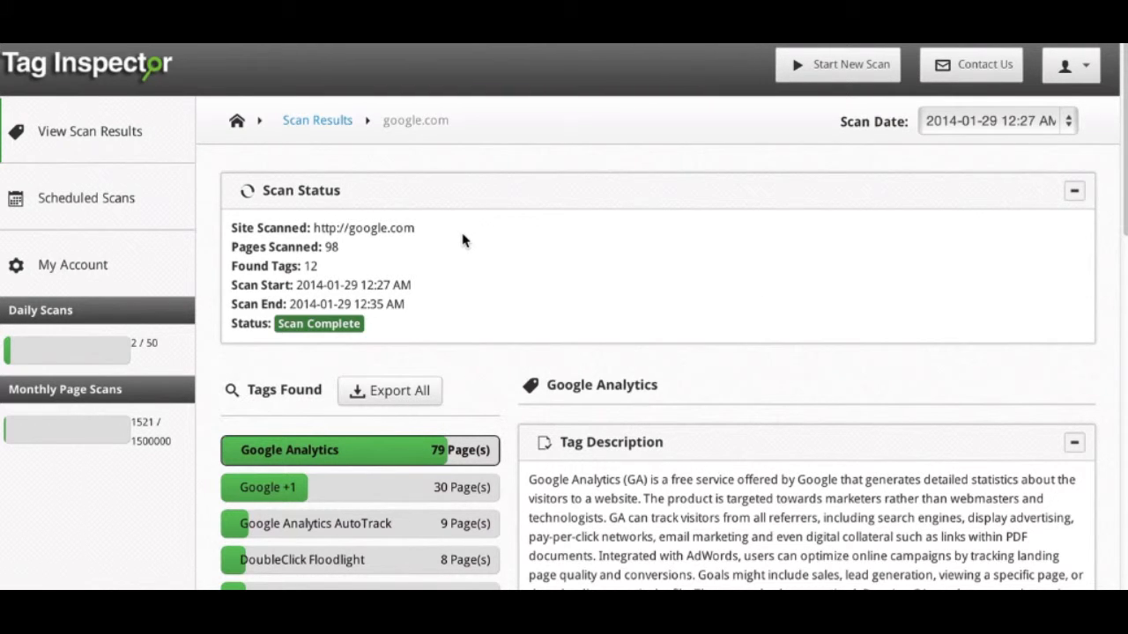
mouse_move(345, 257)
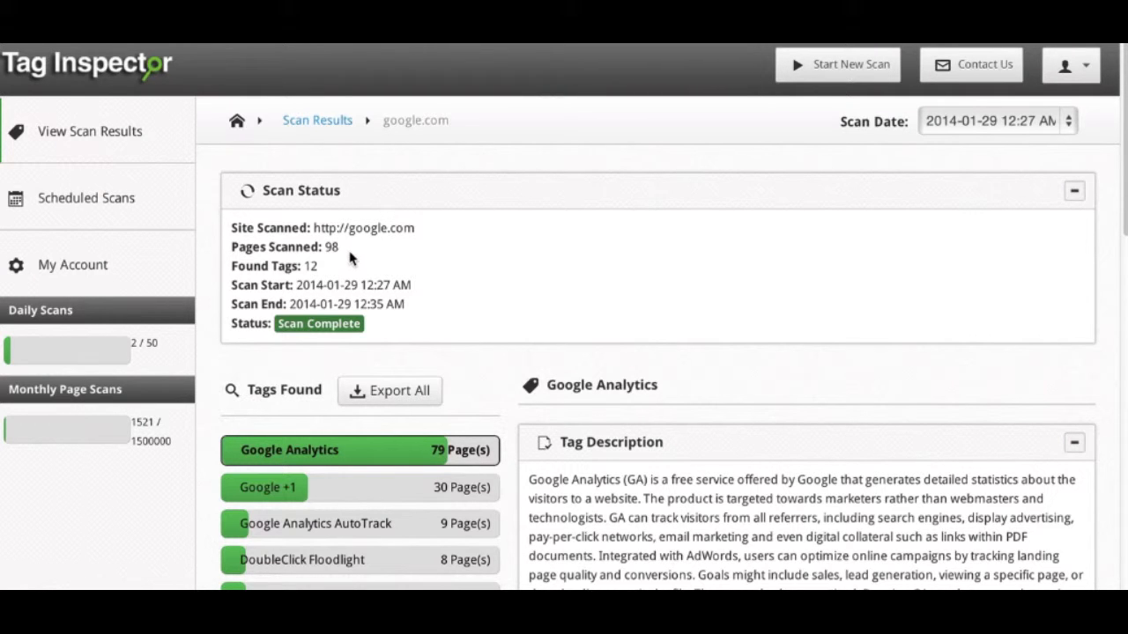
mouse_move(945, 127)
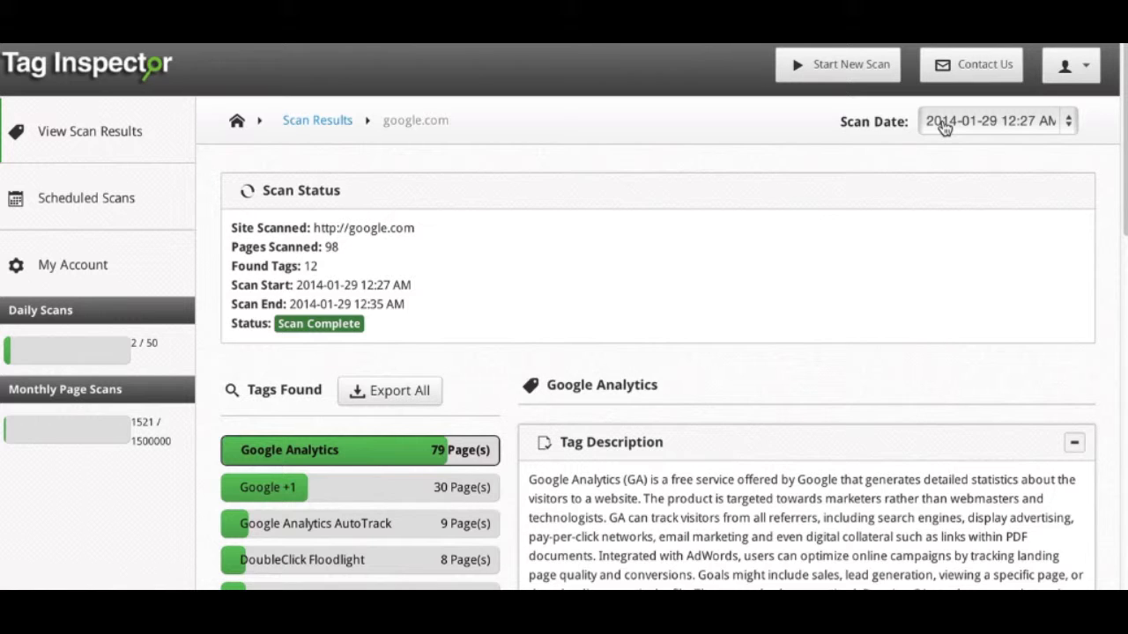
- Check the available scan dates, then scroll through the Google +1 tag description
left_click(996, 120)
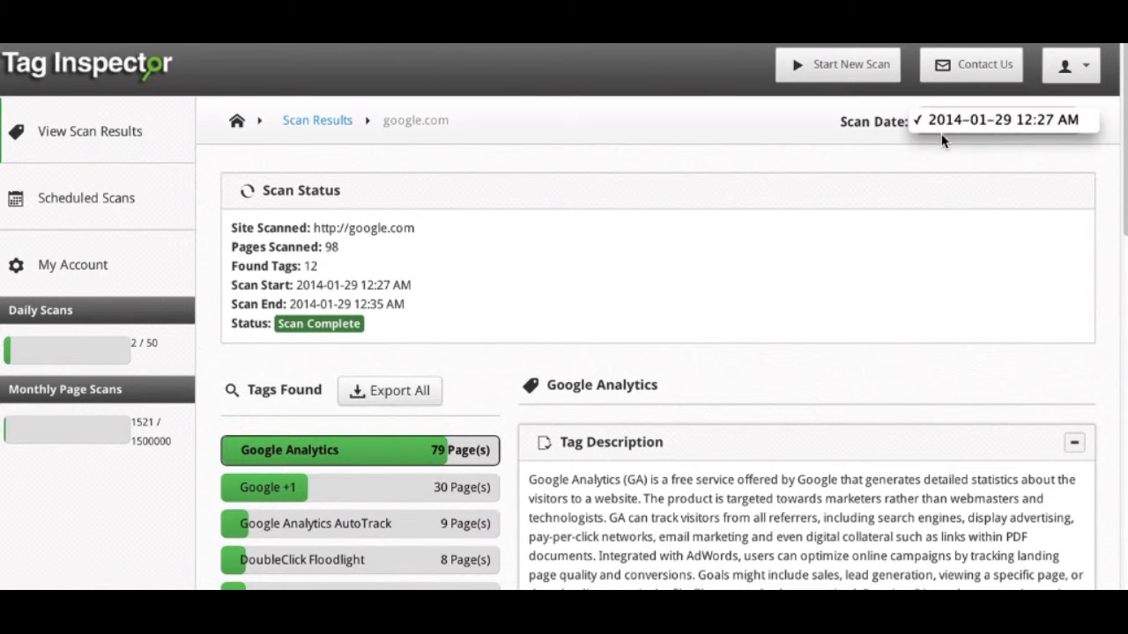
mouse_move(1012, 187)
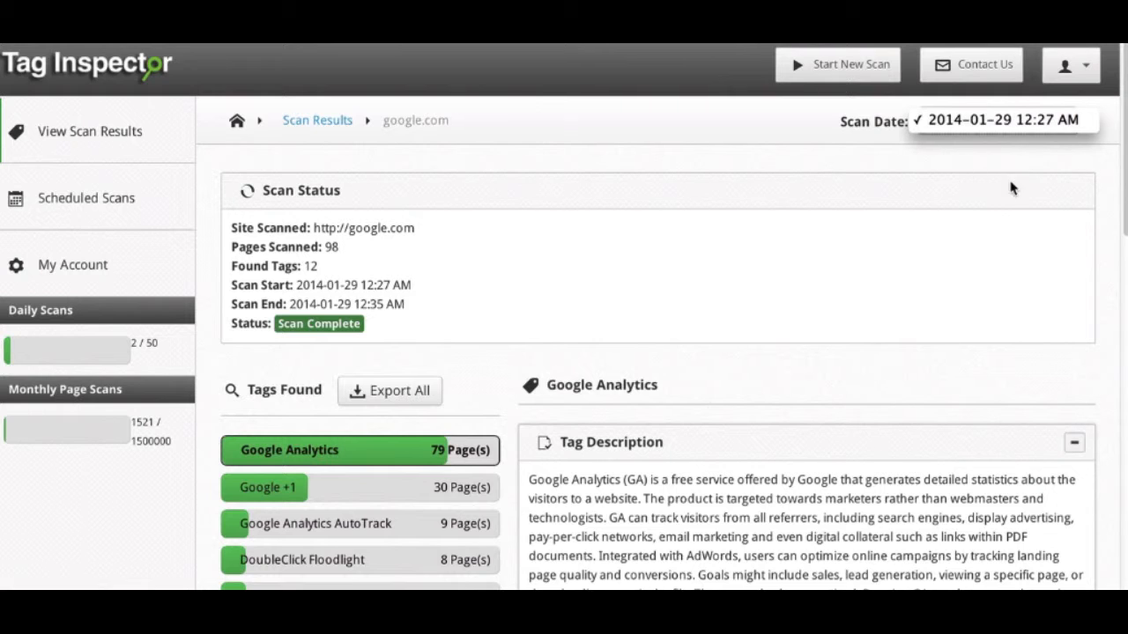
mouse_move(913, 211)
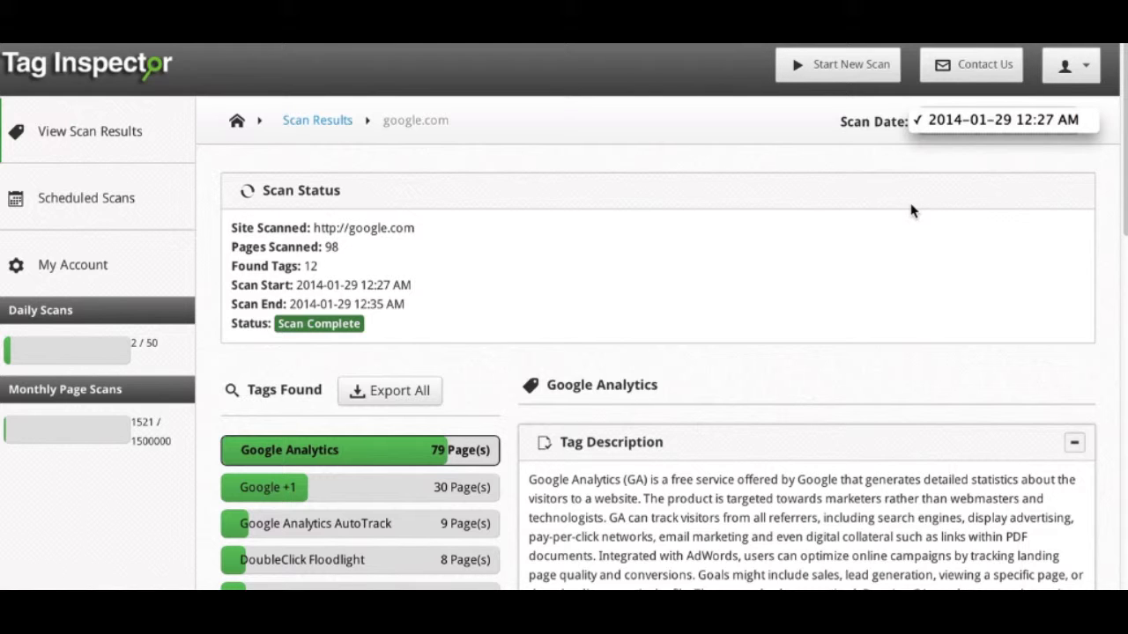
mouse_move(861, 192)
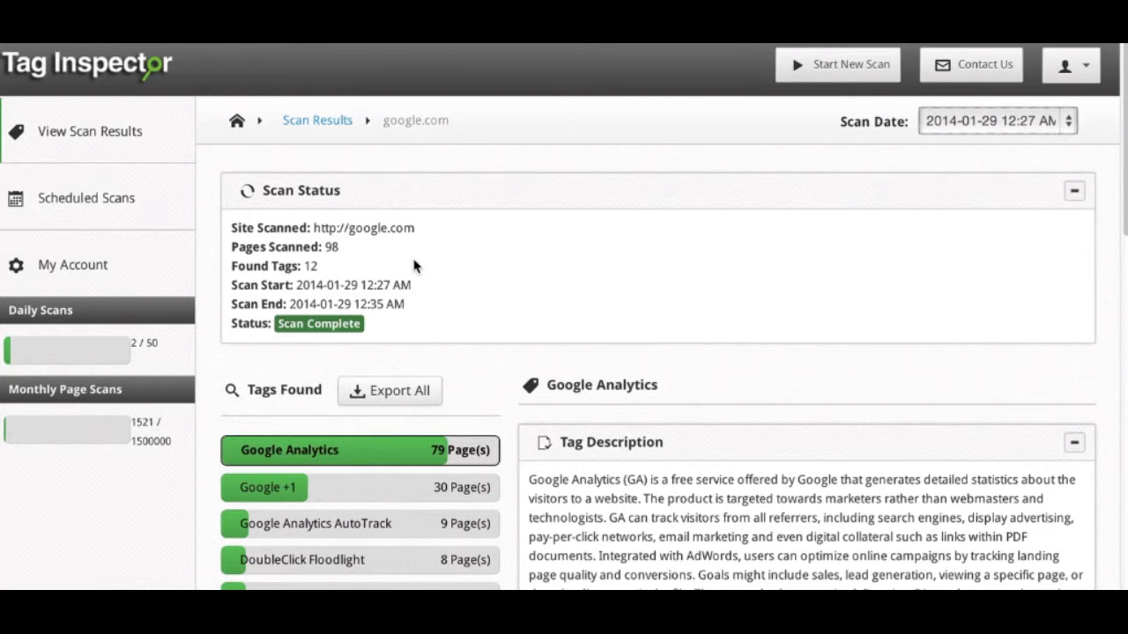
mouse_move(349, 268)
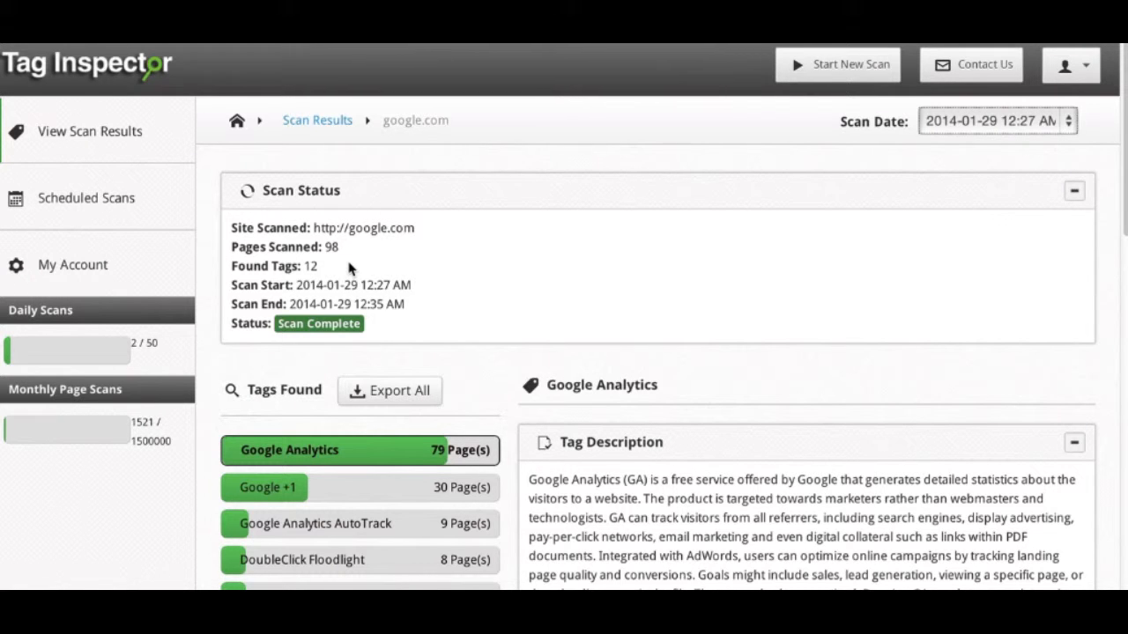
mouse_move(346, 250)
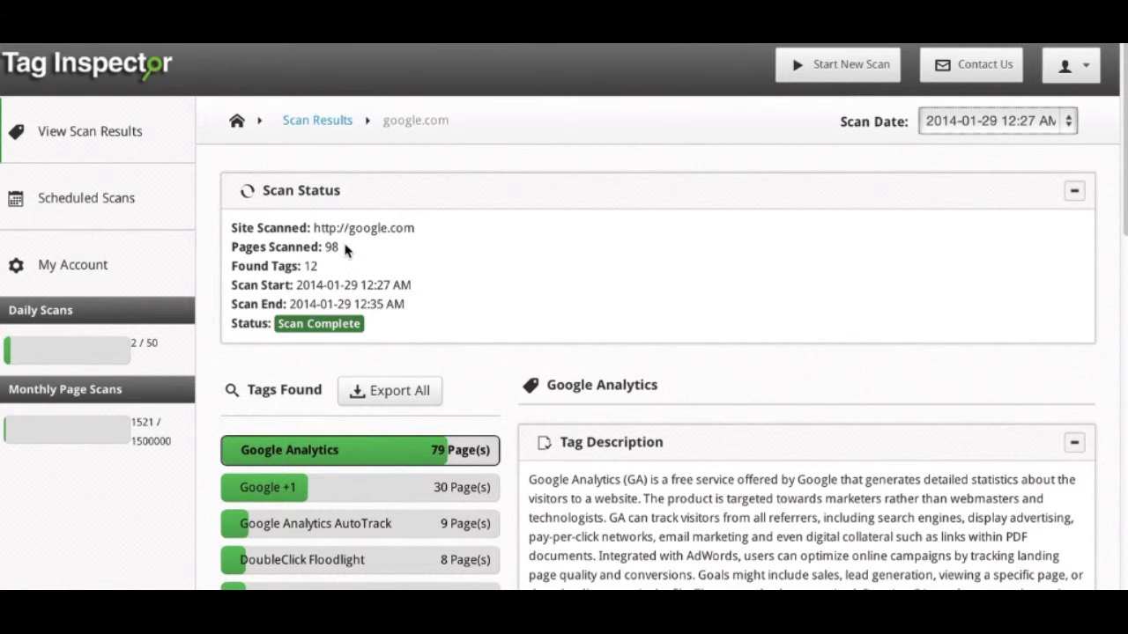
mouse_move(384, 236)
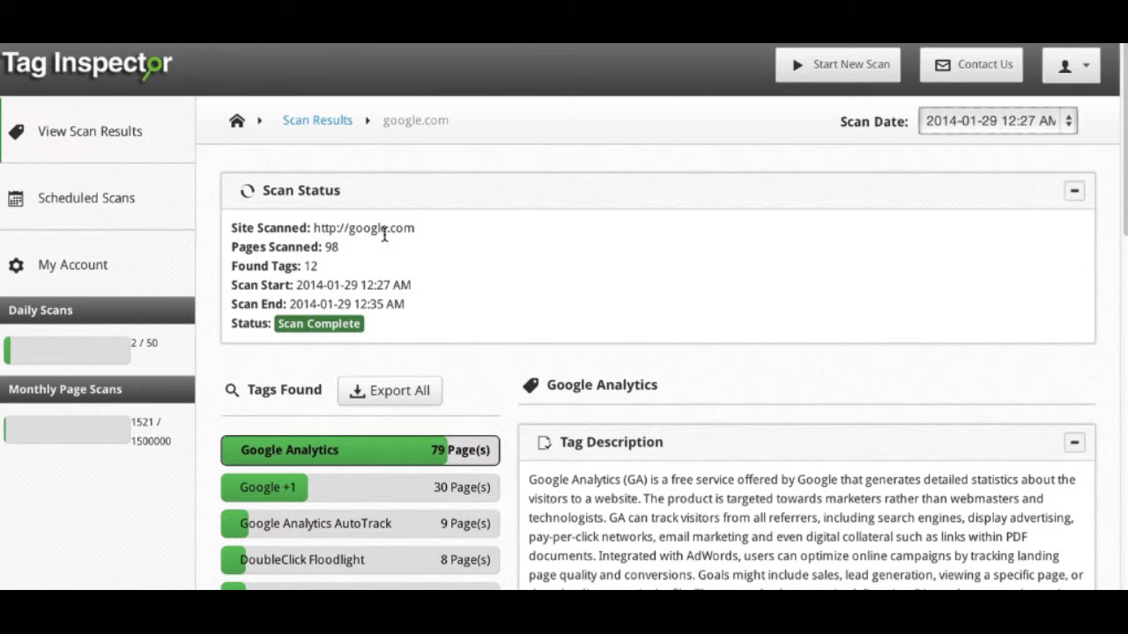
mouse_move(343, 273)
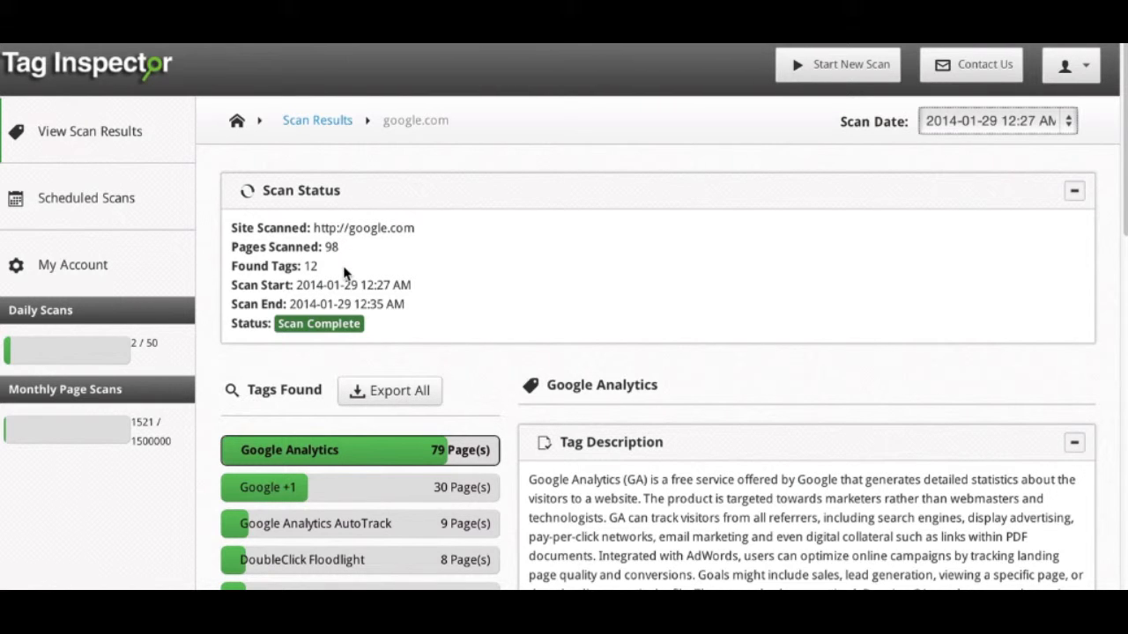
mouse_move(370, 299)
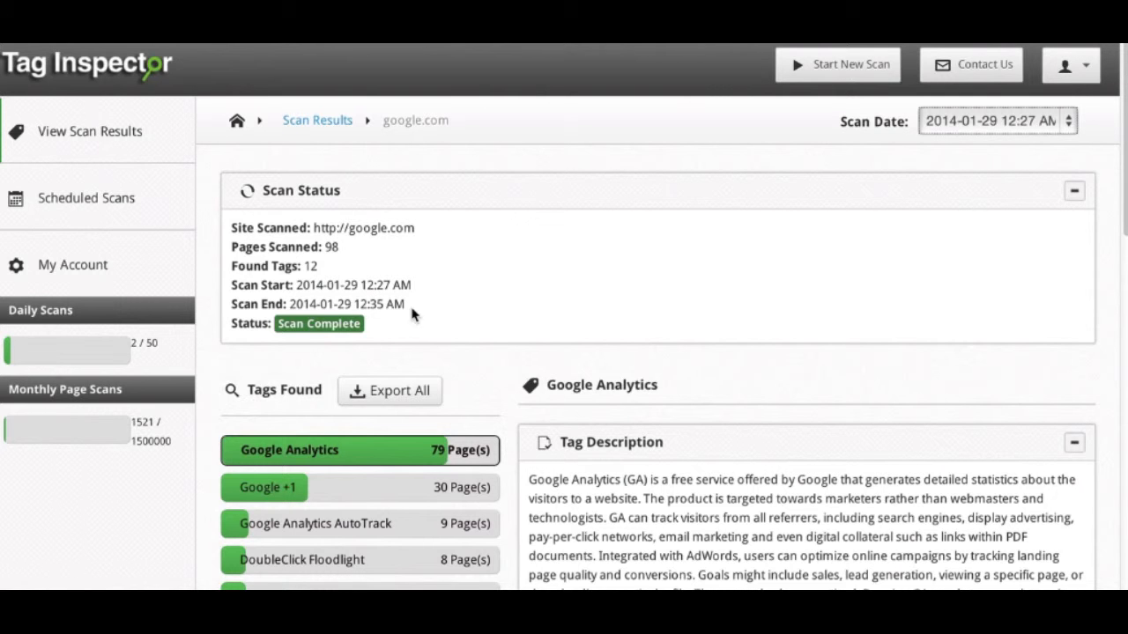
scroll("down", 3)
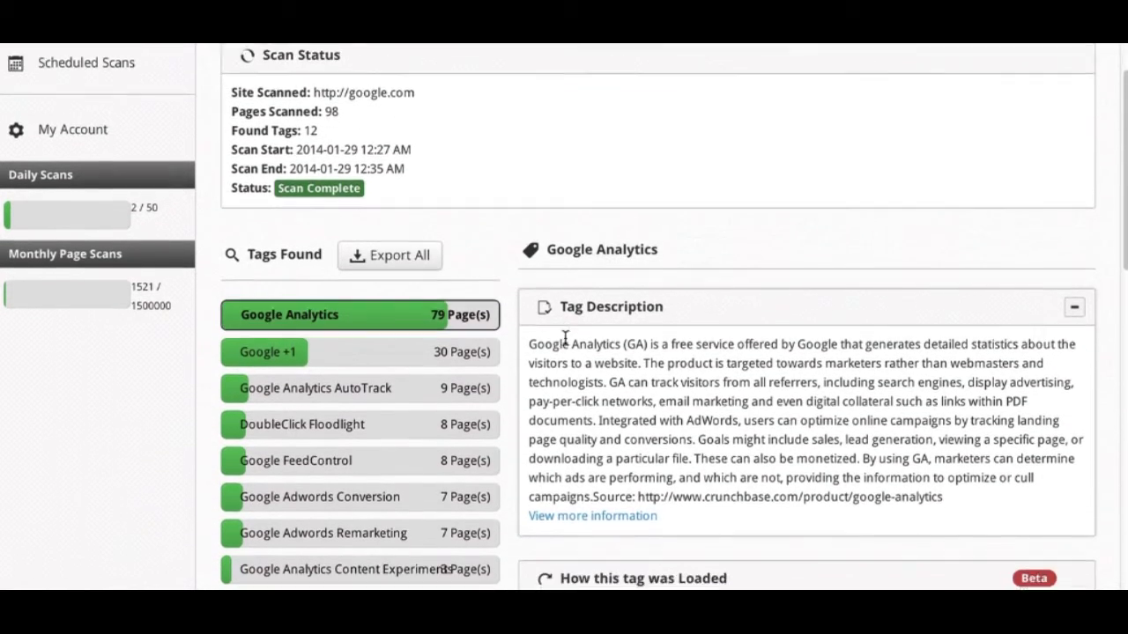
scroll("down", 3)
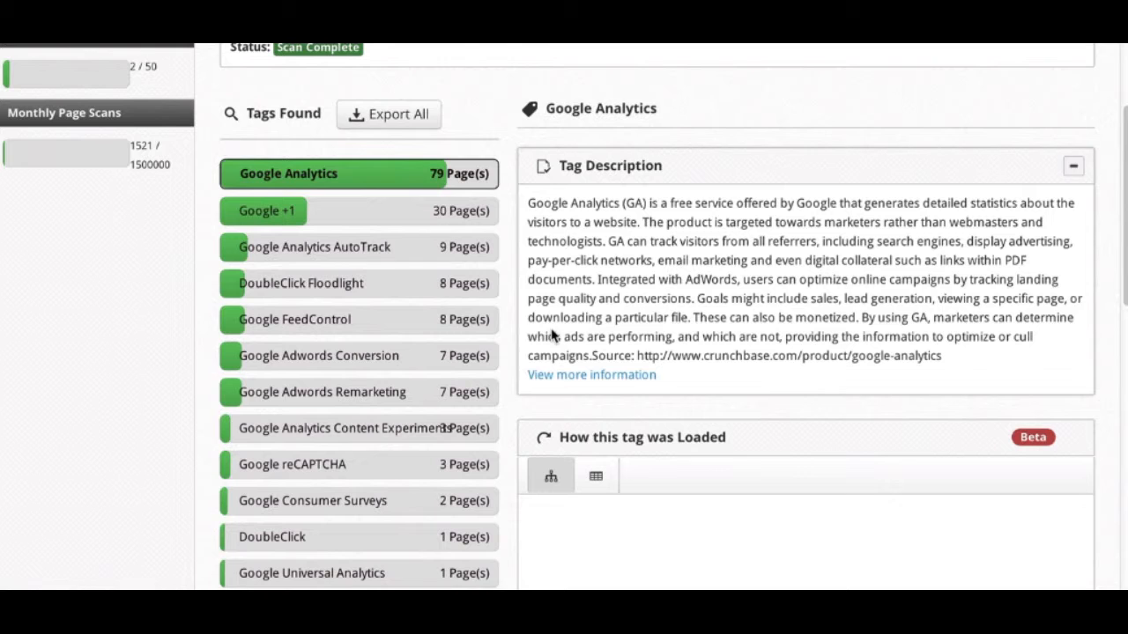
mouse_move(351, 402)
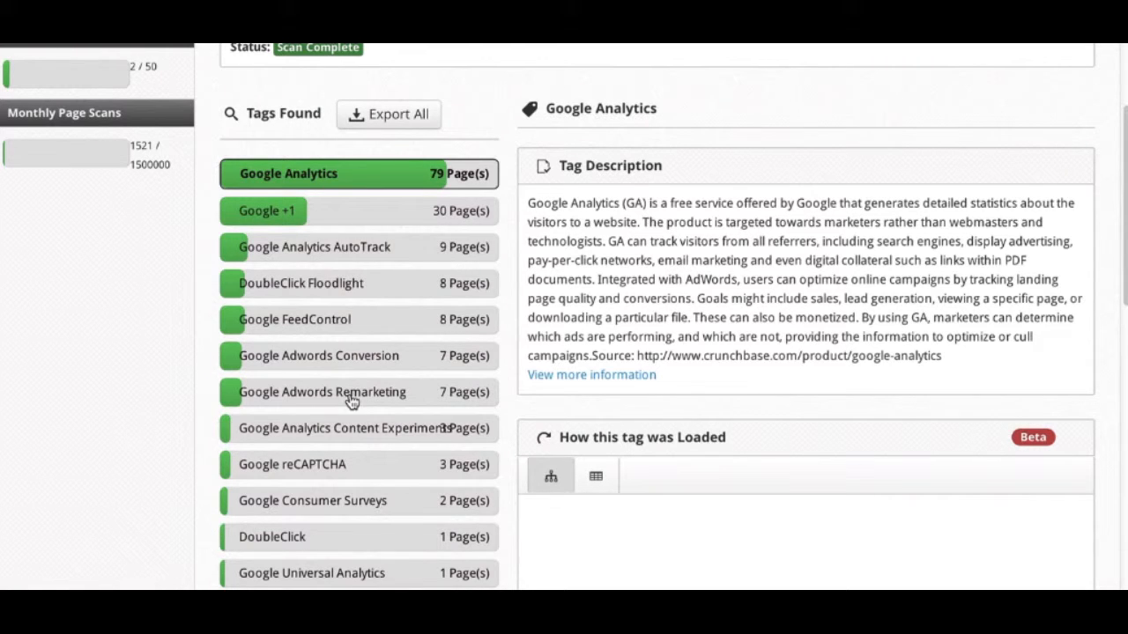
mouse_move(468, 220)
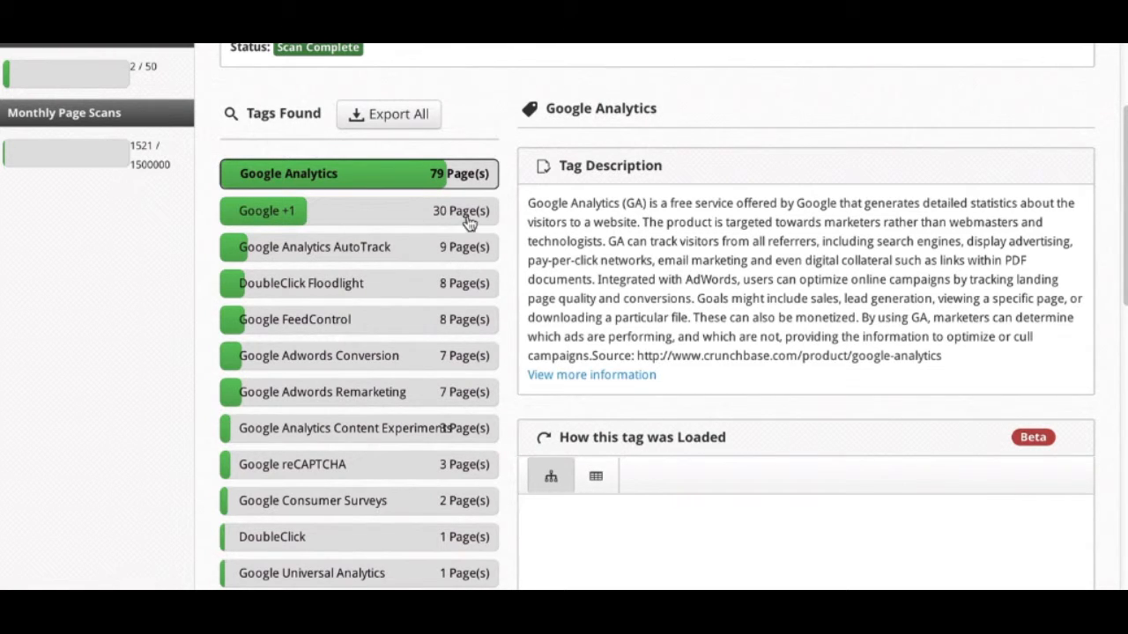
mouse_move(278, 181)
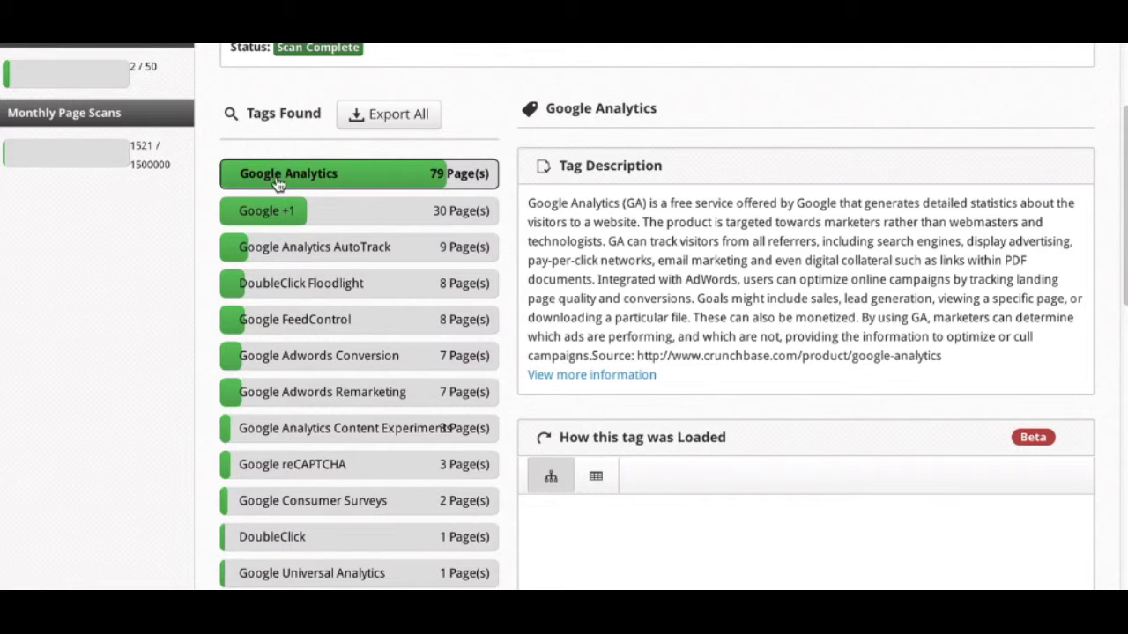
mouse_move(331, 173)
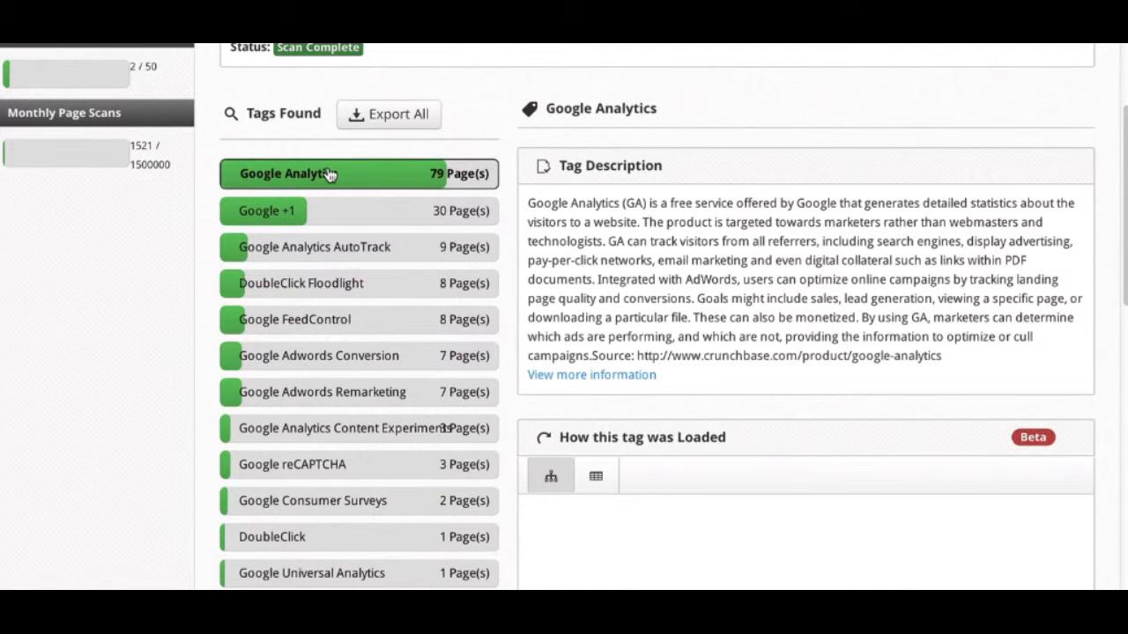
mouse_move(329, 206)
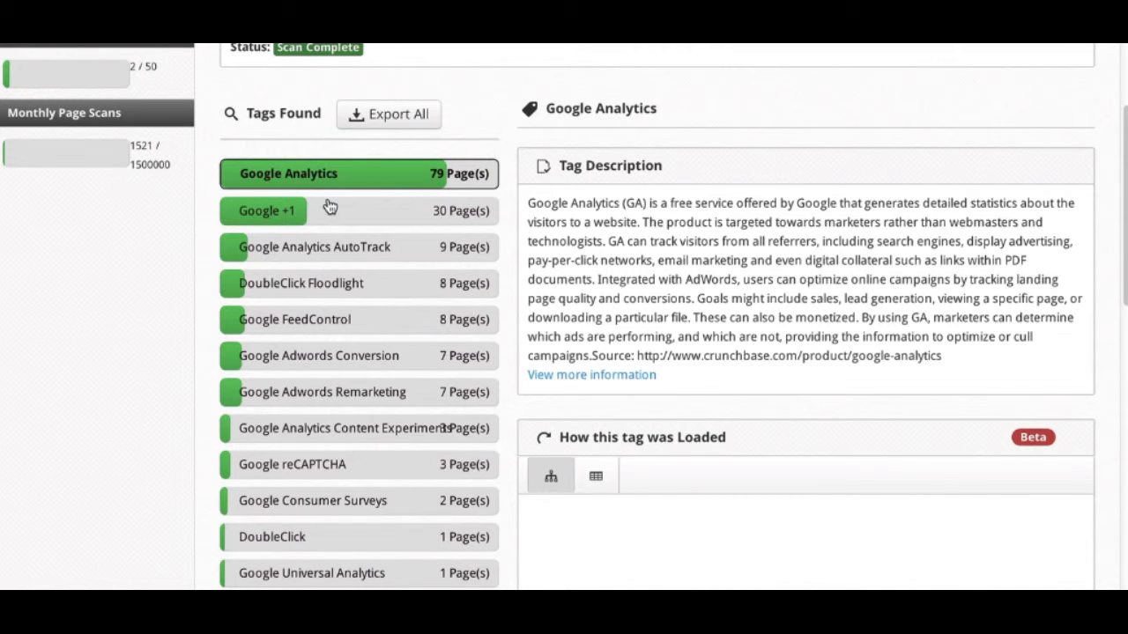
mouse_move(444, 185)
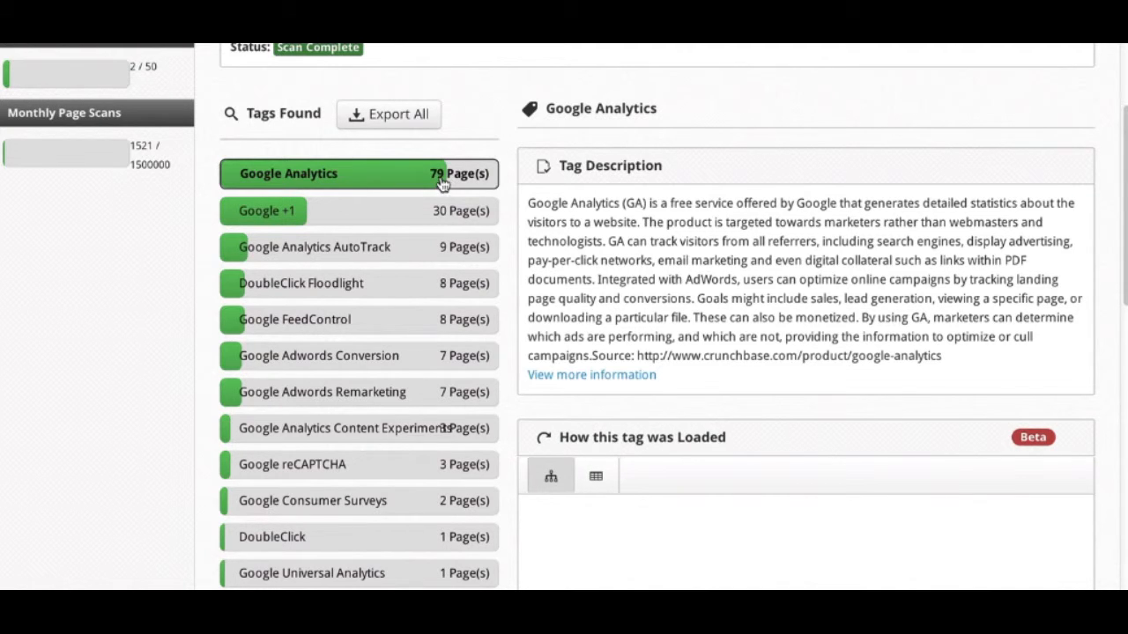
mouse_move(391, 180)
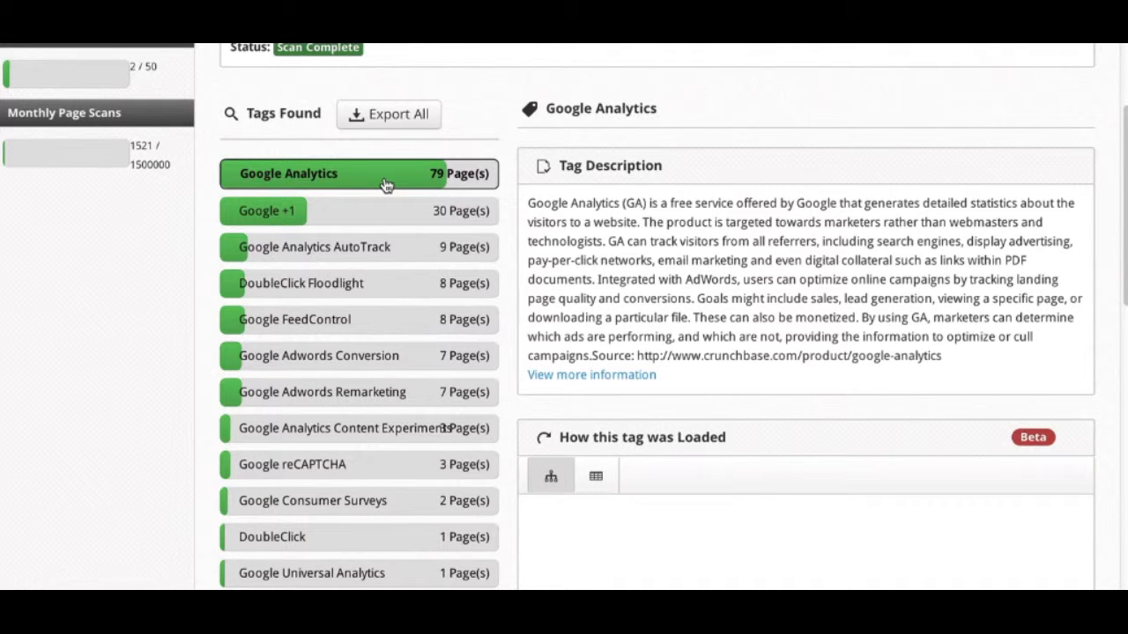
mouse_move(351, 185)
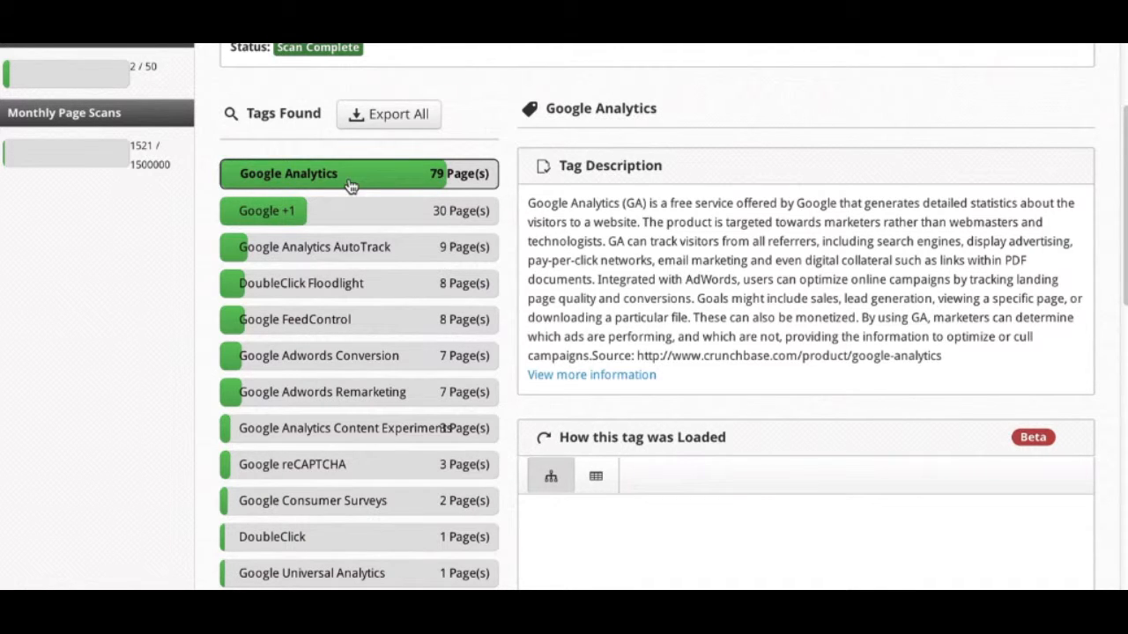
scroll("up", 3)
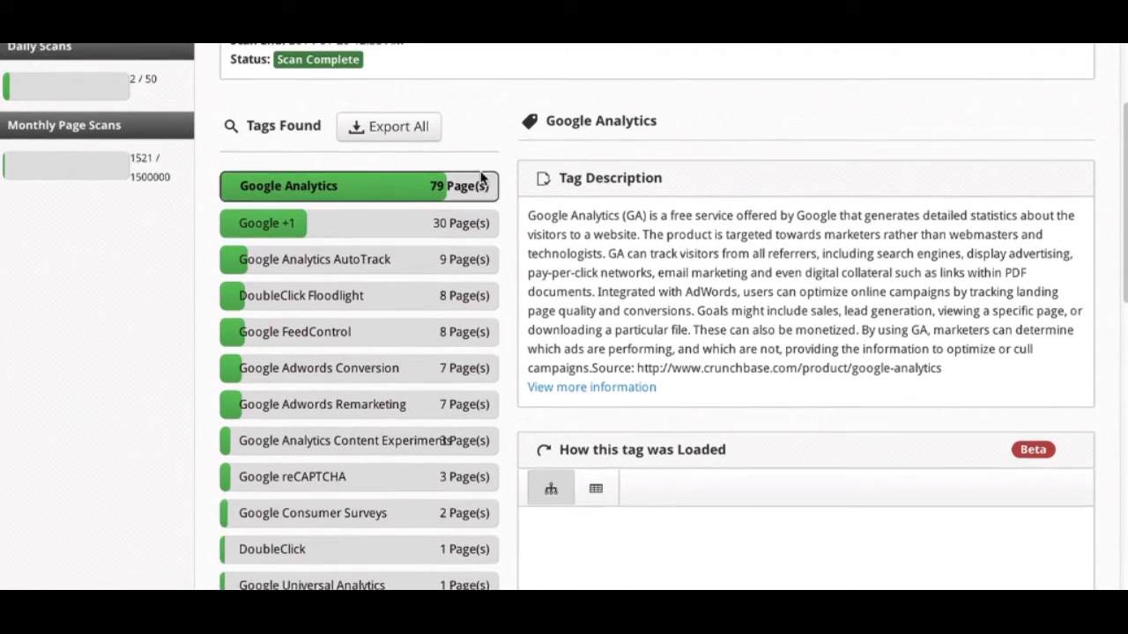
scroll("up", 3)
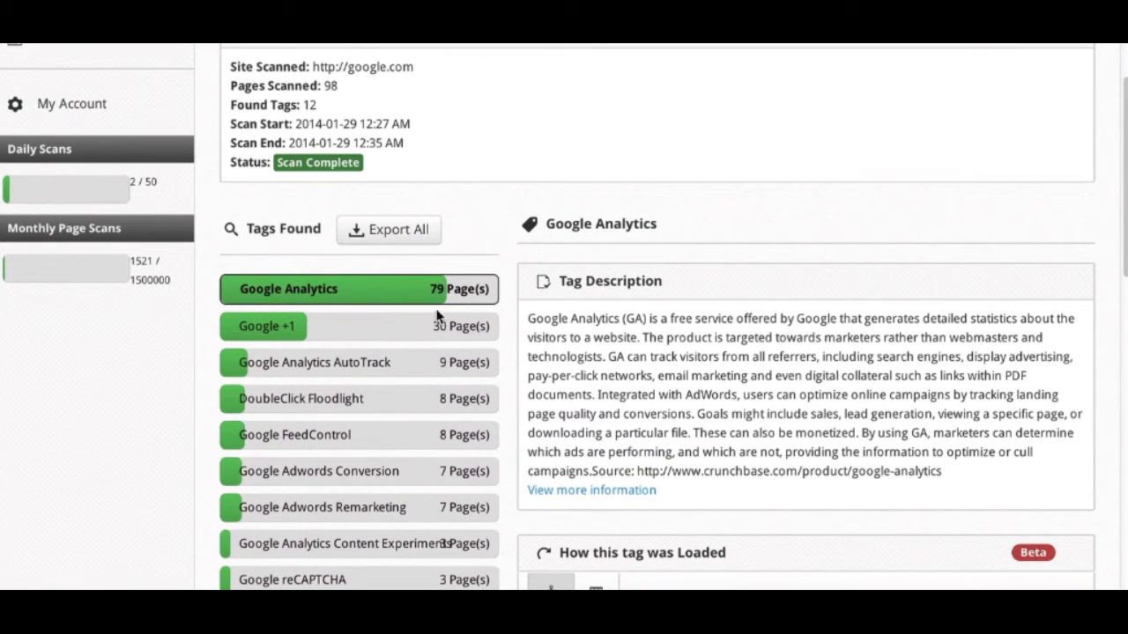
mouse_move(449, 301)
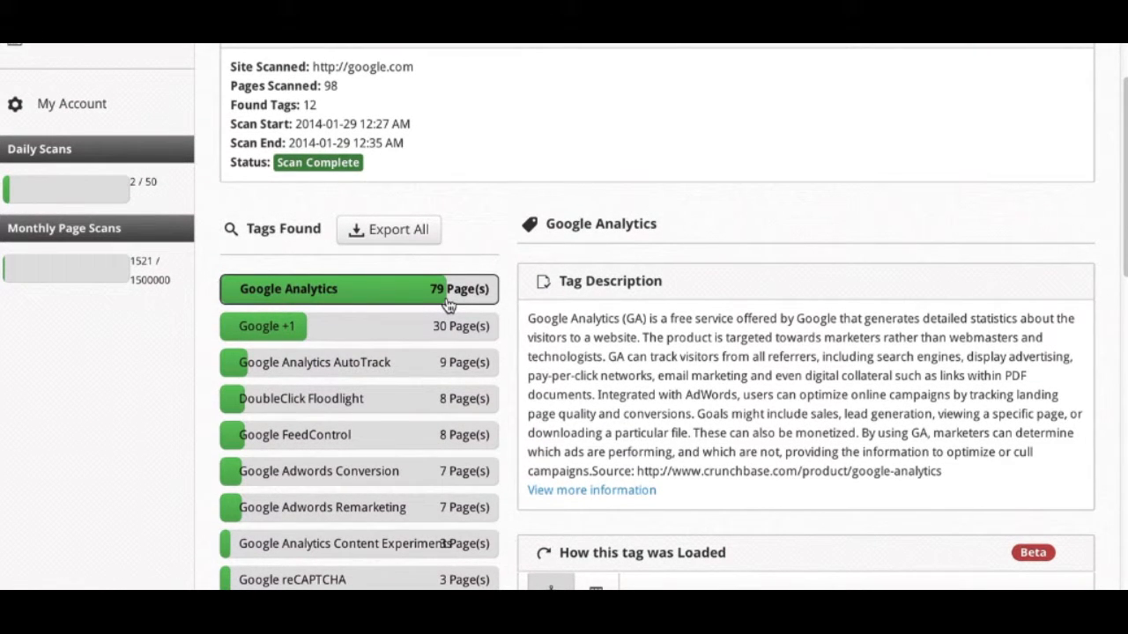
mouse_move(460, 285)
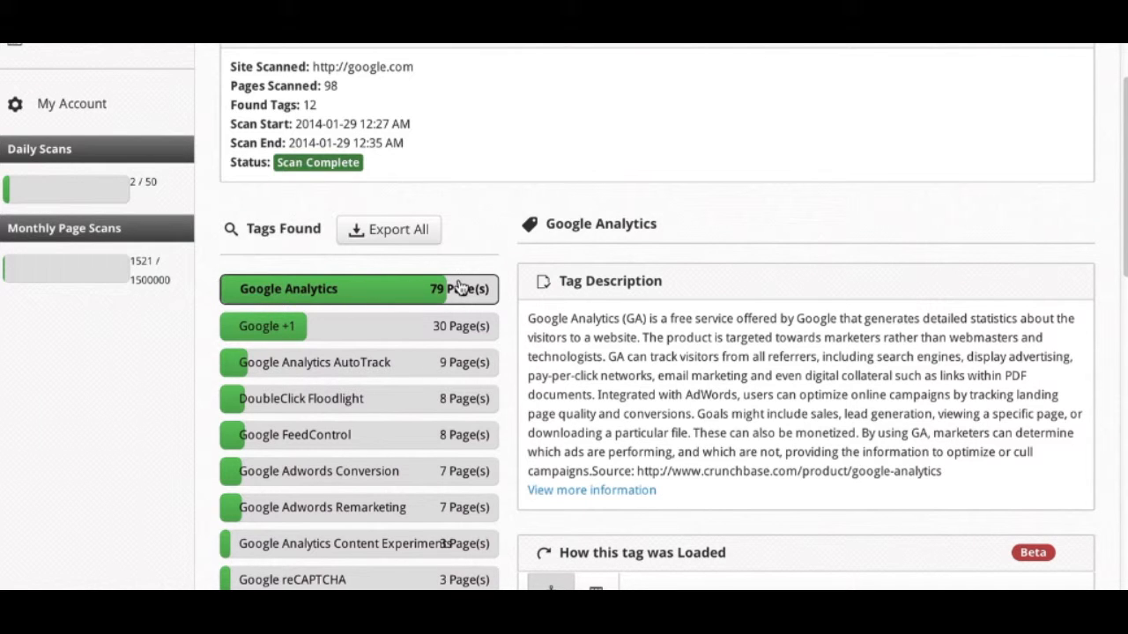
mouse_move(345, 329)
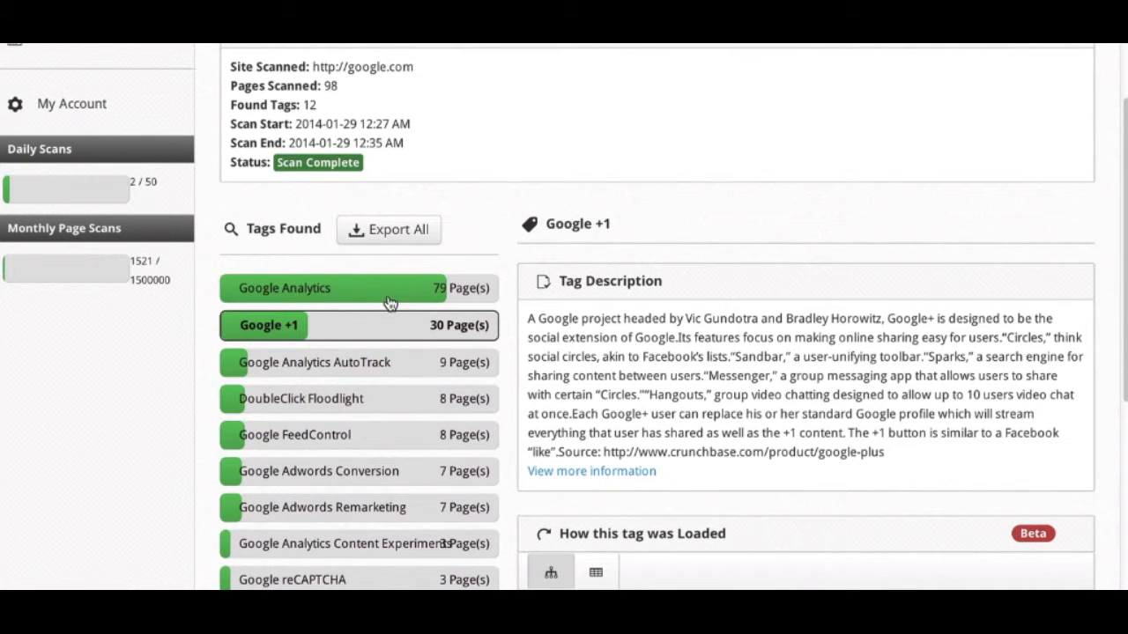
- Select Google Analytics in the Tags Found list to show its description again
left_click(284, 289)
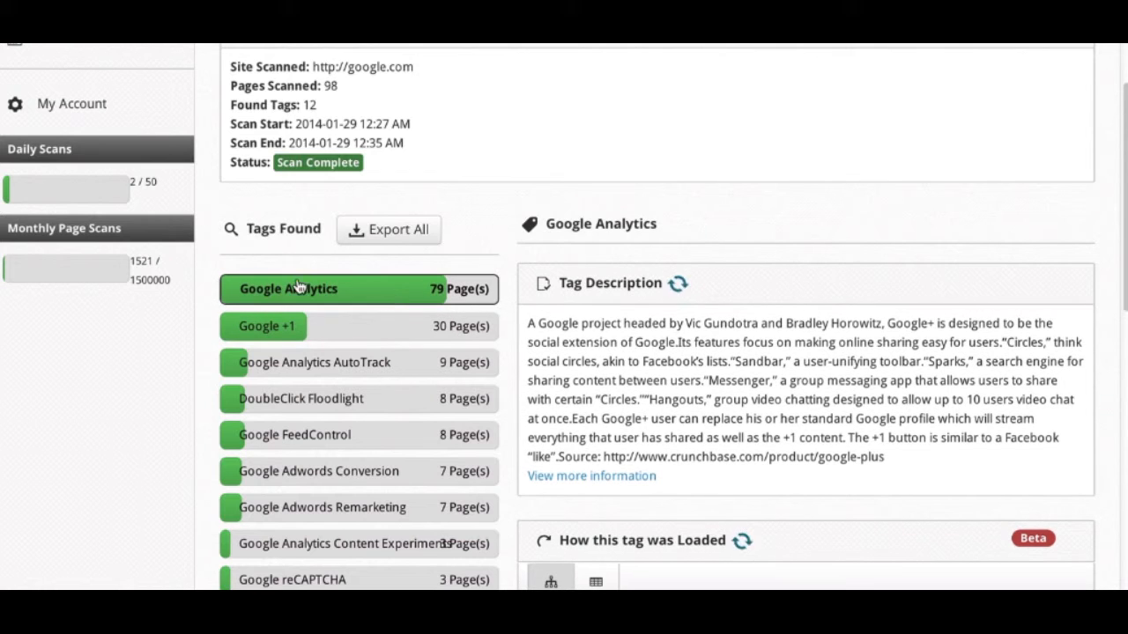
left_click(289, 289)
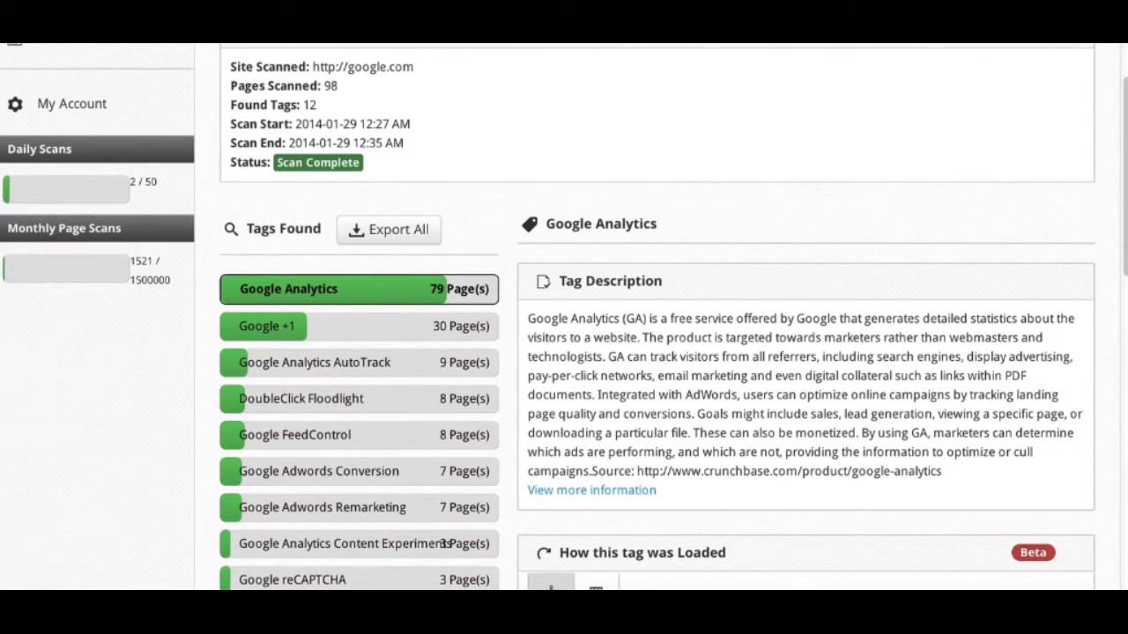
mouse_move(264, 250)
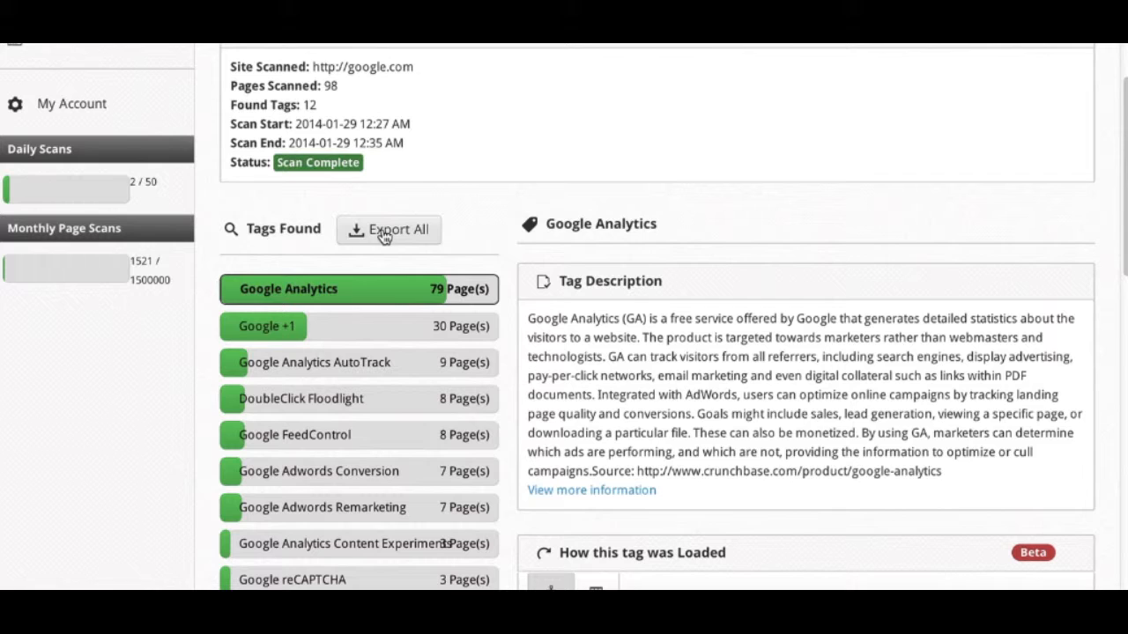
mouse_move(467, 236)
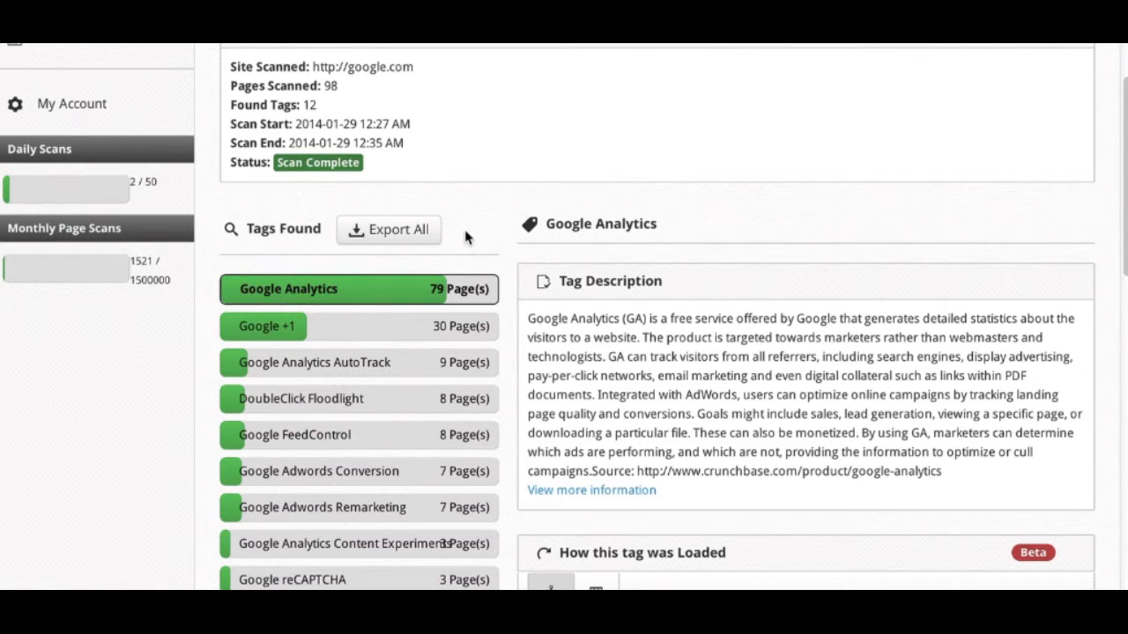
mouse_move(504, 299)
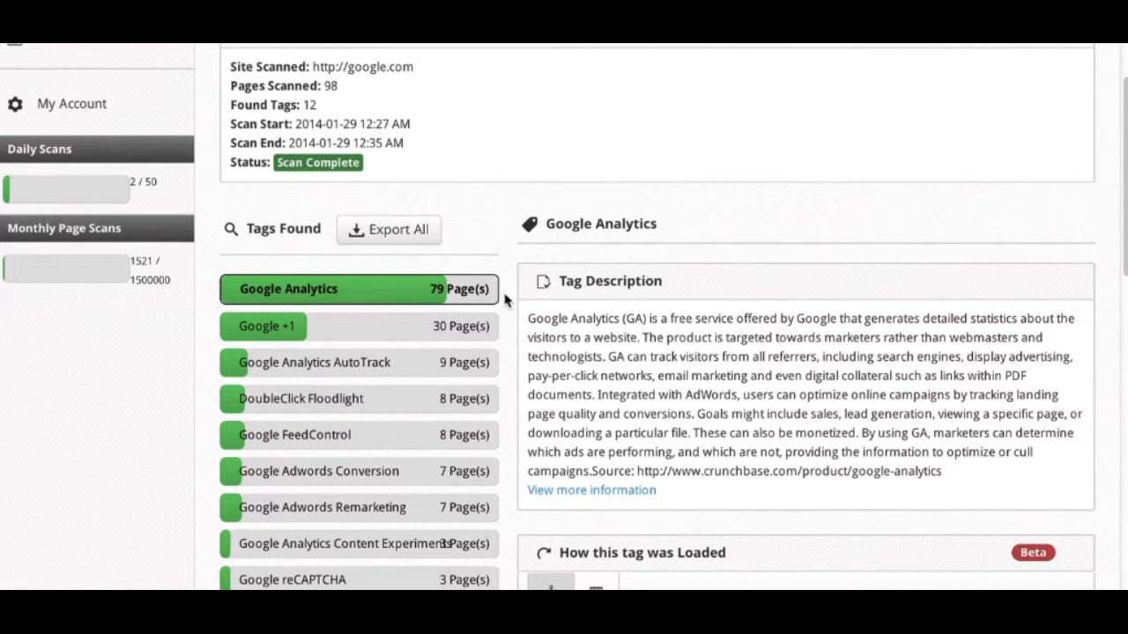
mouse_move(668, 226)
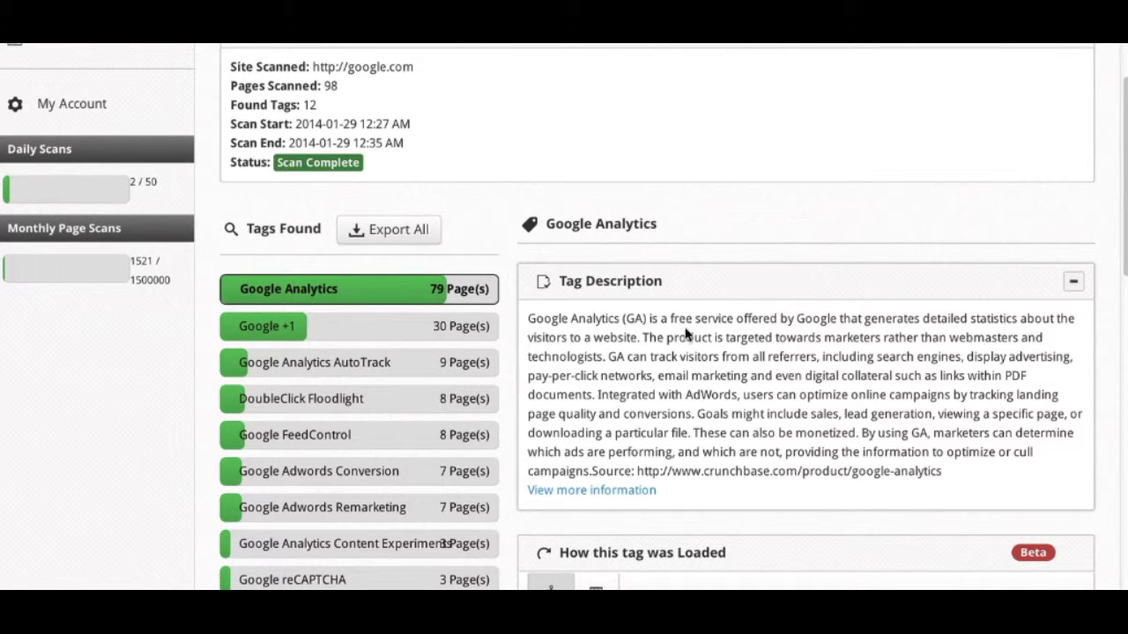
mouse_move(494, 296)
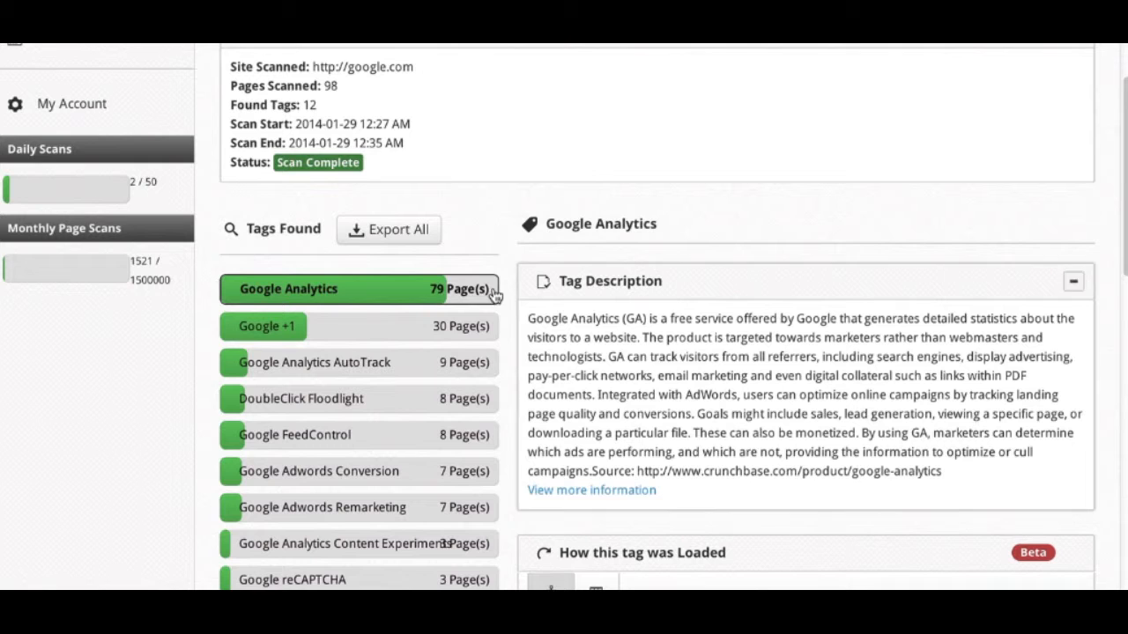
mouse_move(701, 421)
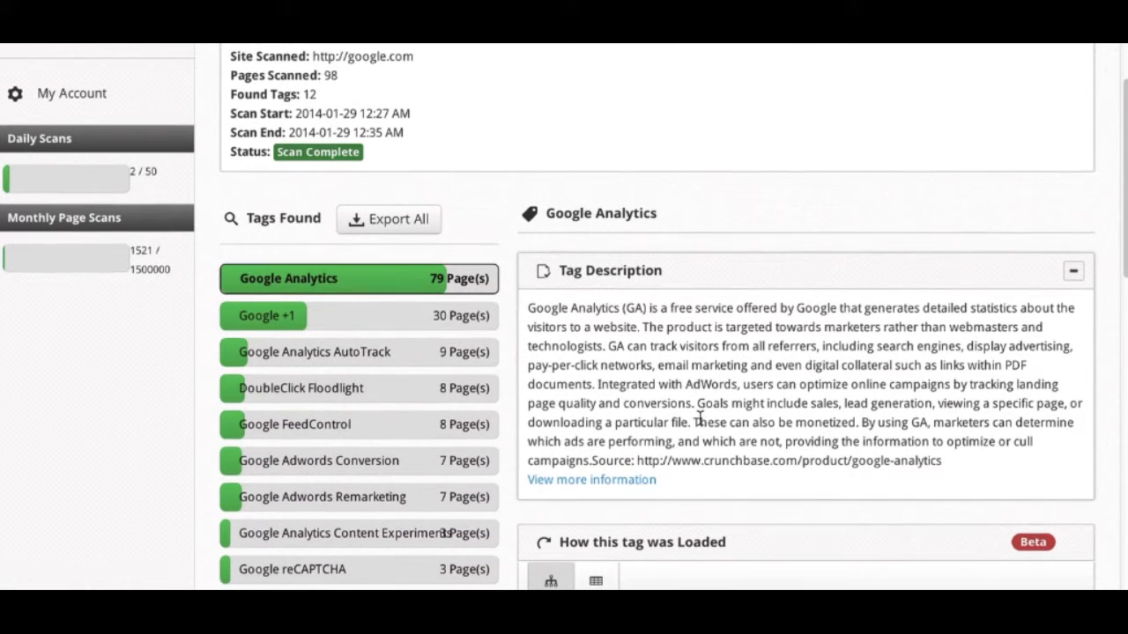
- Collapse the Google Analytics description to reveal its 'How this tag was Loaded' graph
scroll("down", 3)
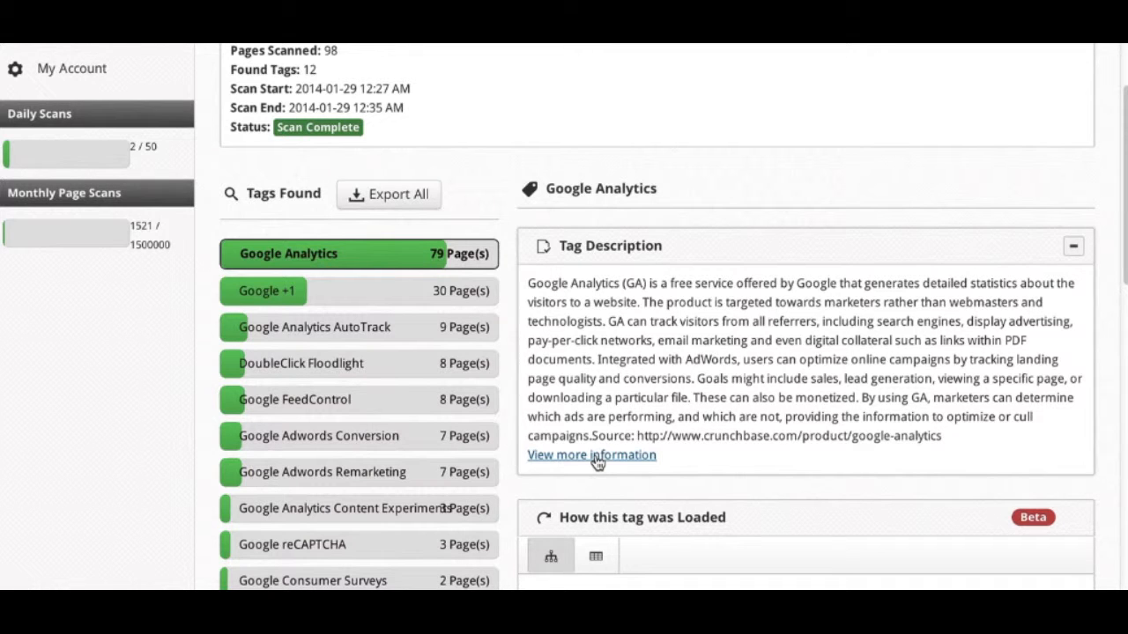
mouse_move(419, 294)
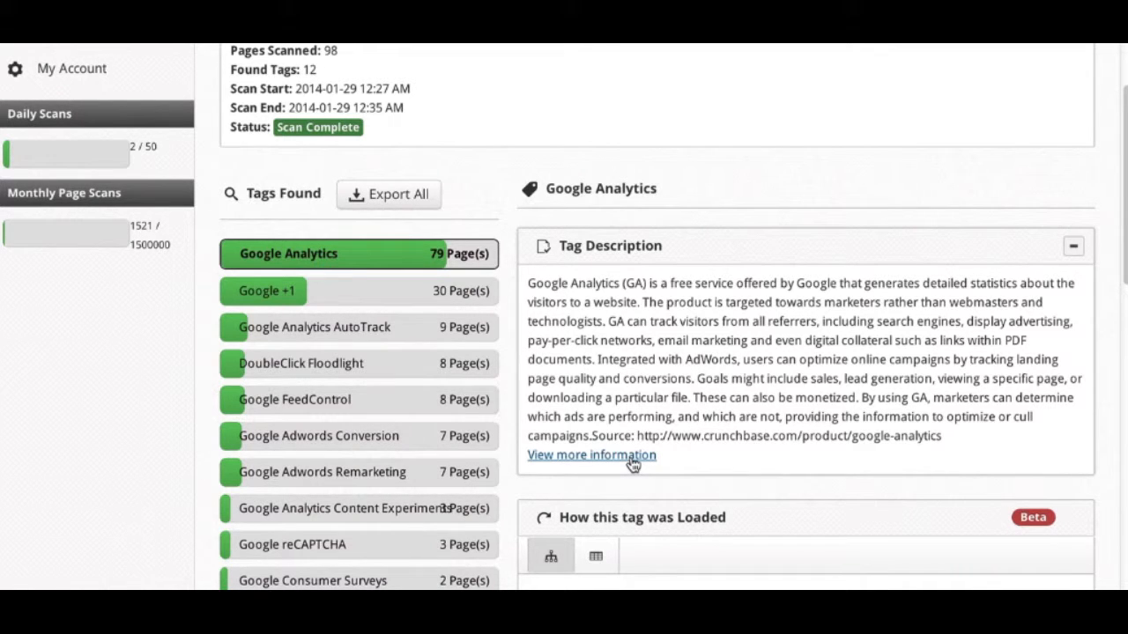
mouse_move(978, 254)
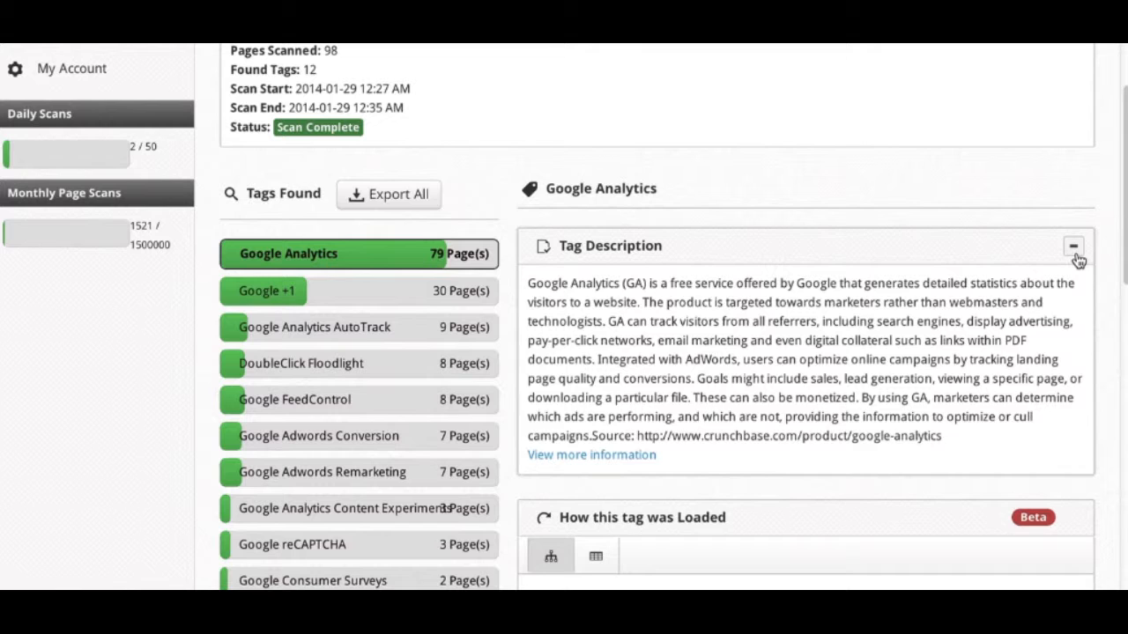
left_click(1073, 247)
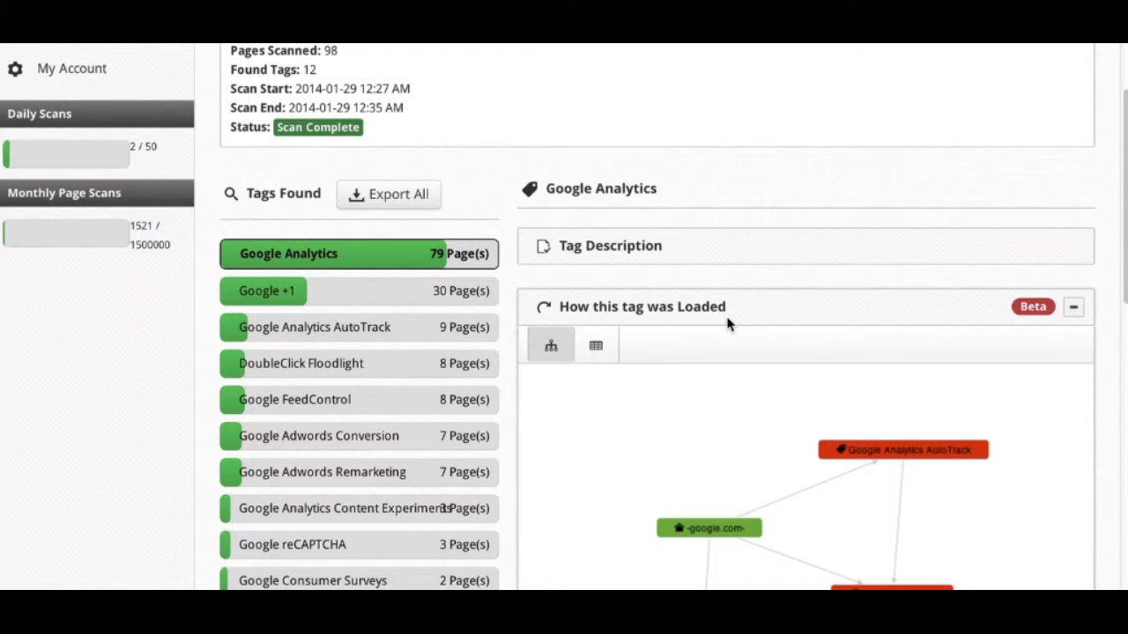
mouse_move(744, 381)
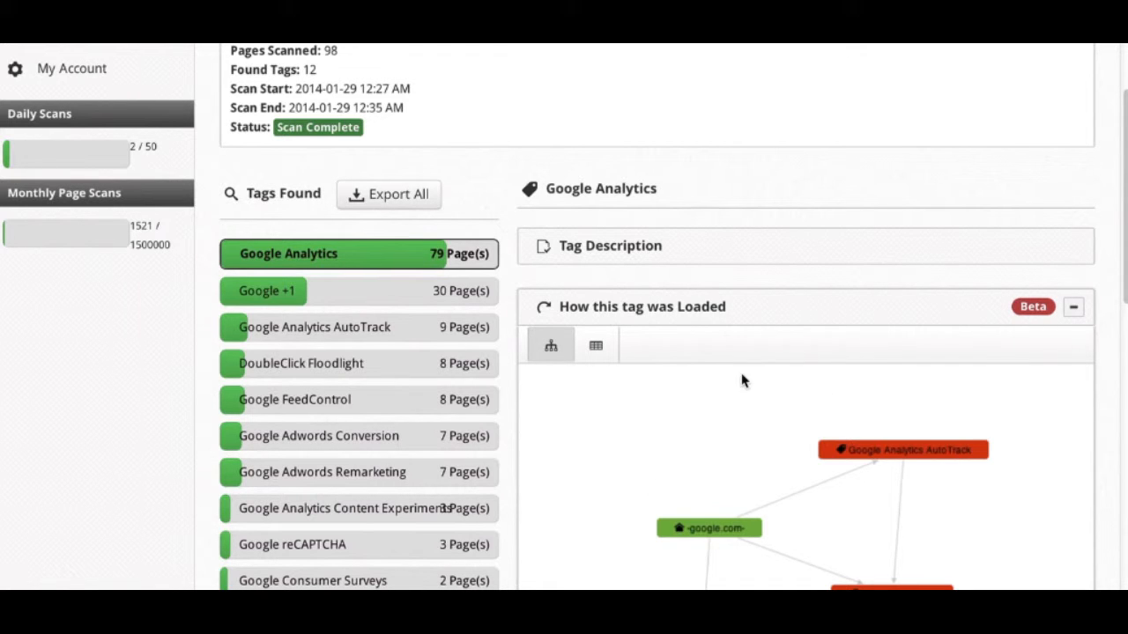
mouse_move(648, 386)
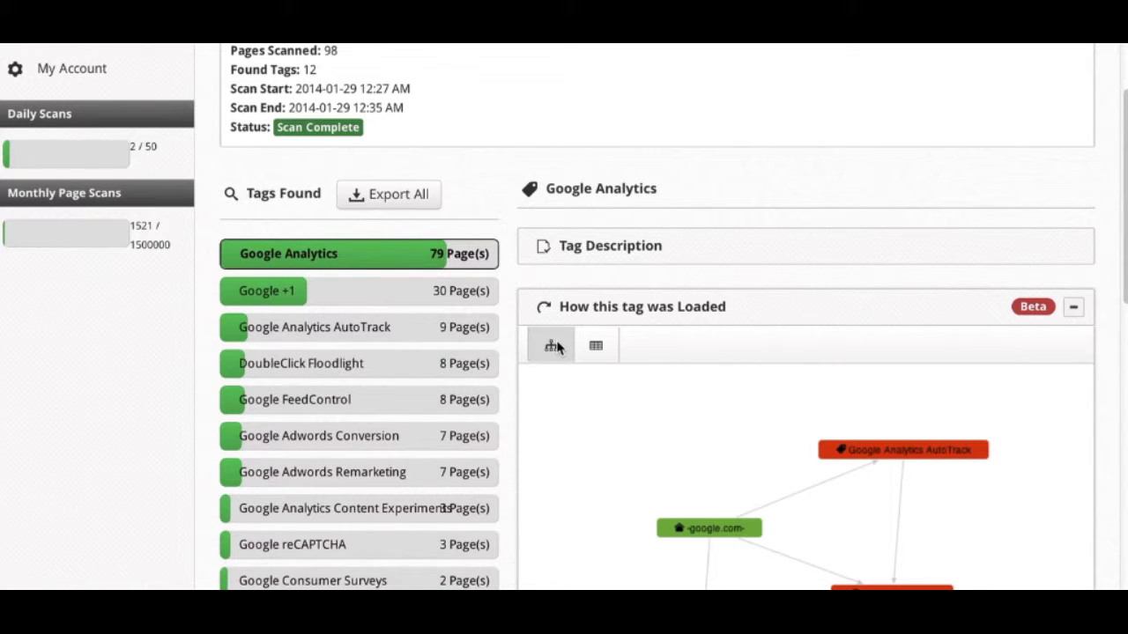
mouse_move(628, 405)
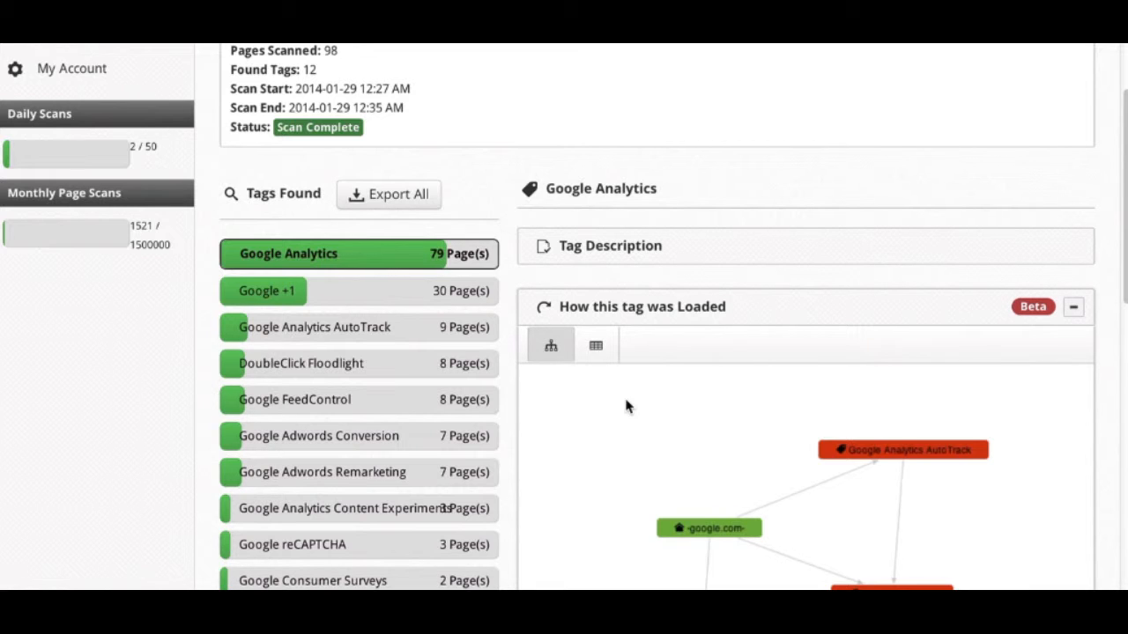
mouse_move(648, 455)
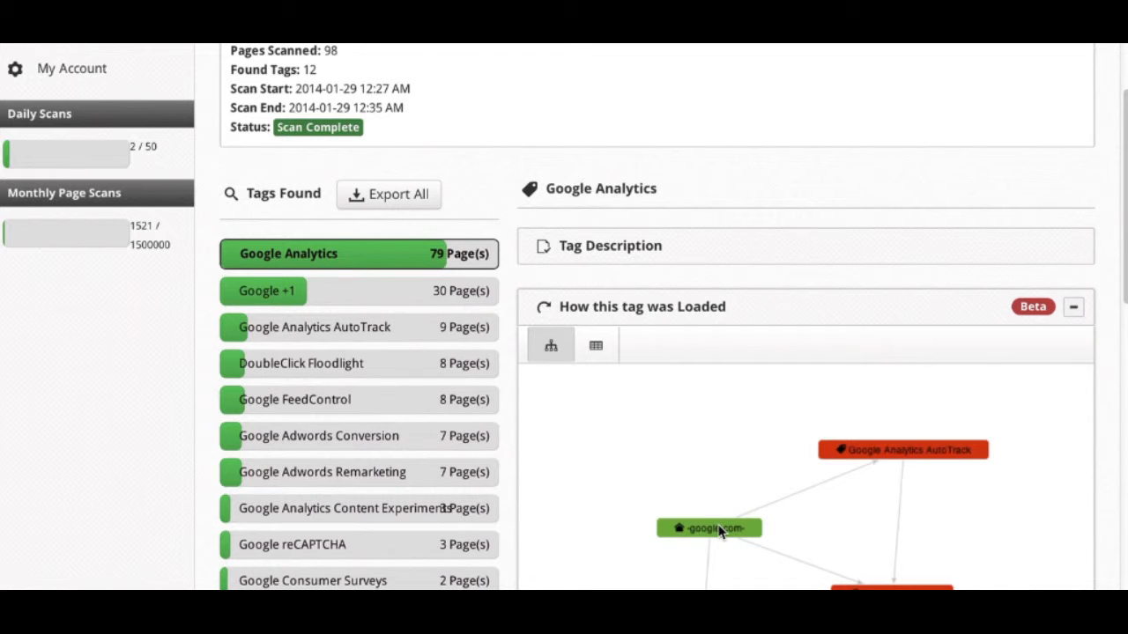
mouse_move(867, 465)
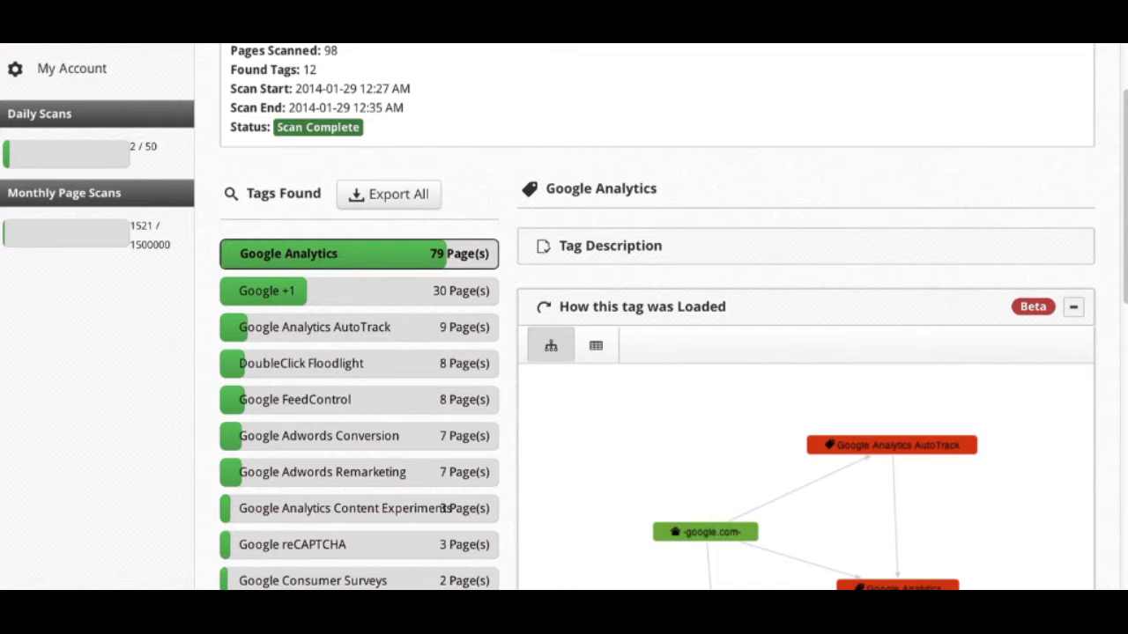
mouse_move(867, 328)
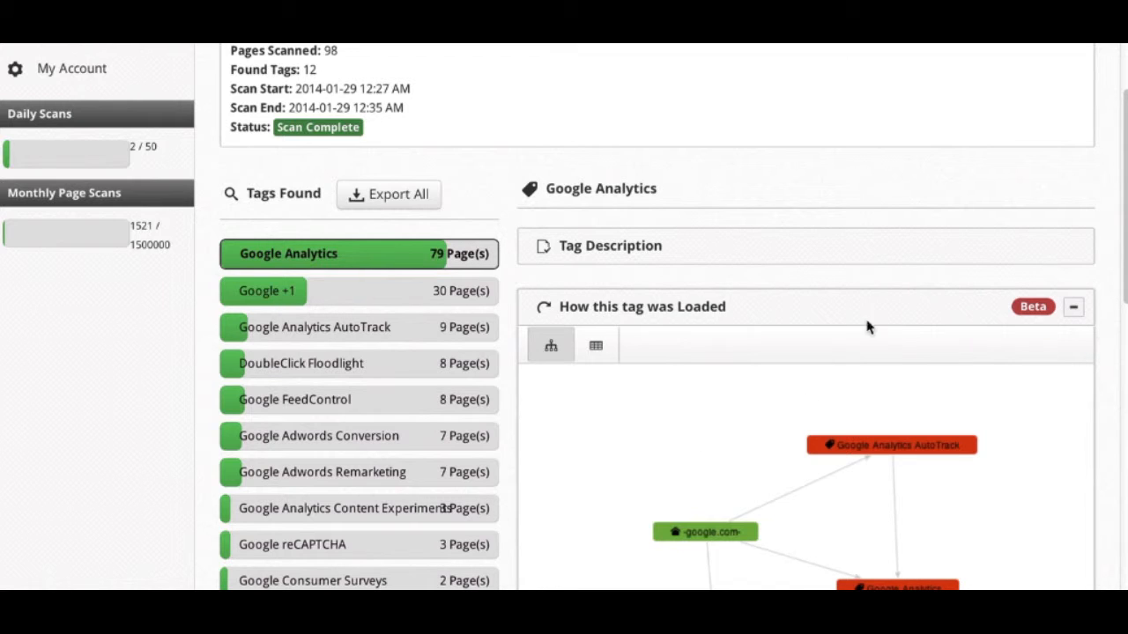
mouse_move(819, 512)
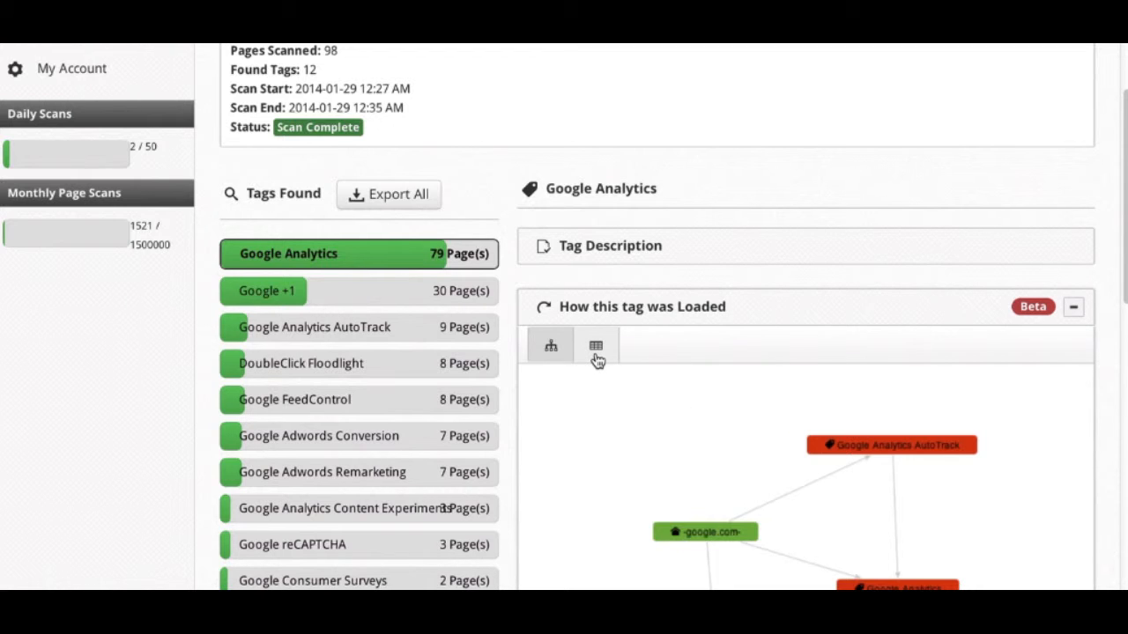
- Show Google Analytics' load paths as a 10-record stacktrace table (google.com to ga.js)
left_click(595, 343)
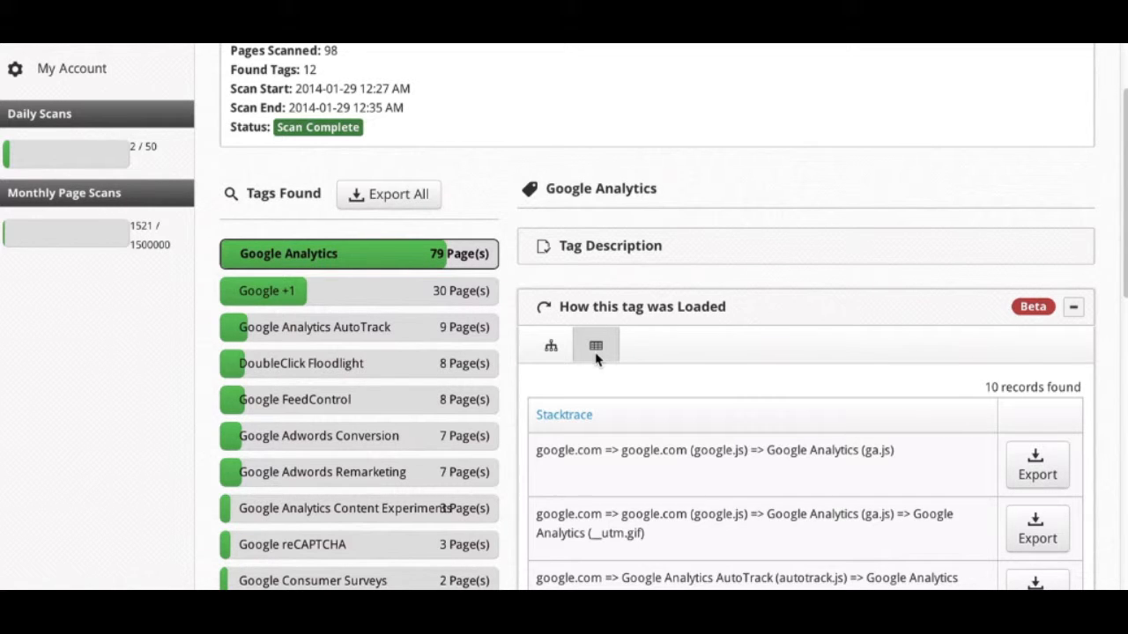
mouse_move(589, 432)
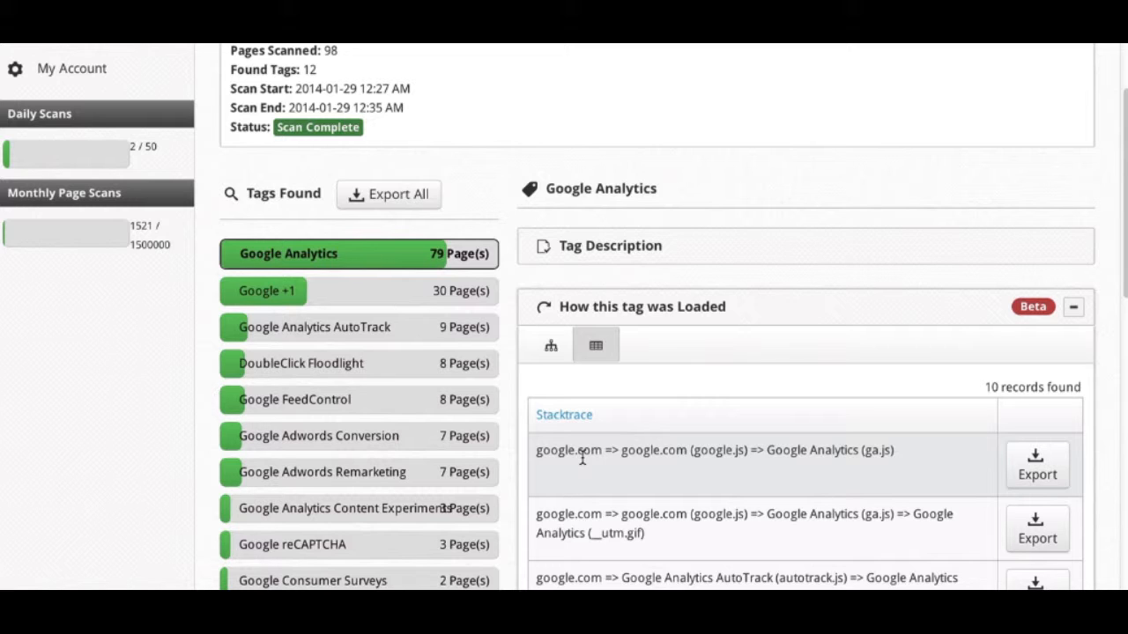
mouse_move(645, 454)
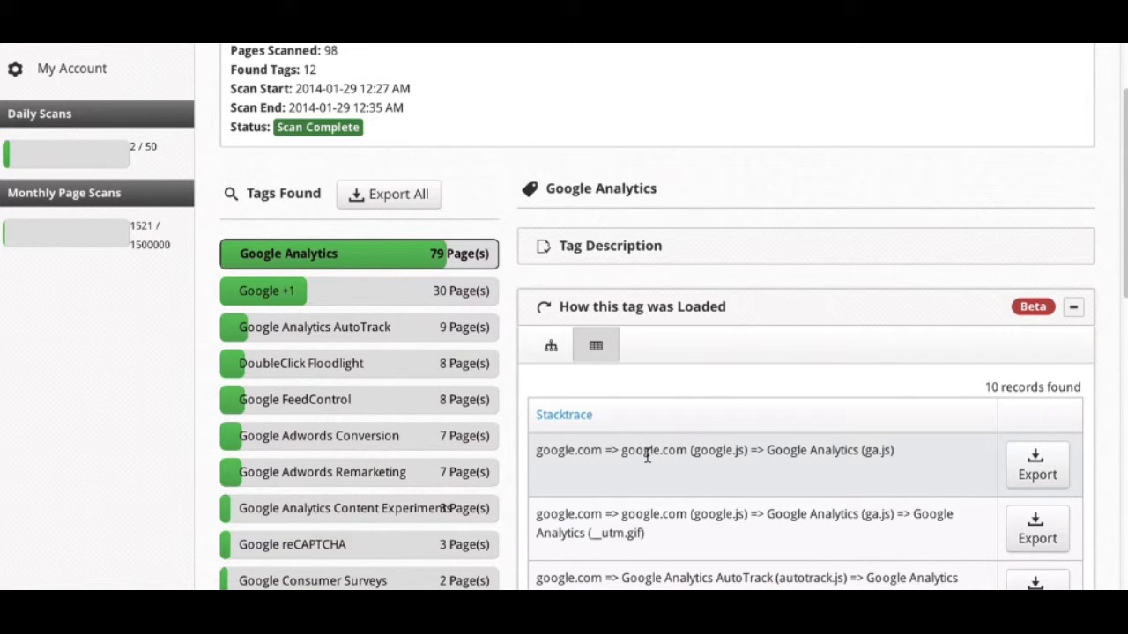
mouse_move(837, 457)
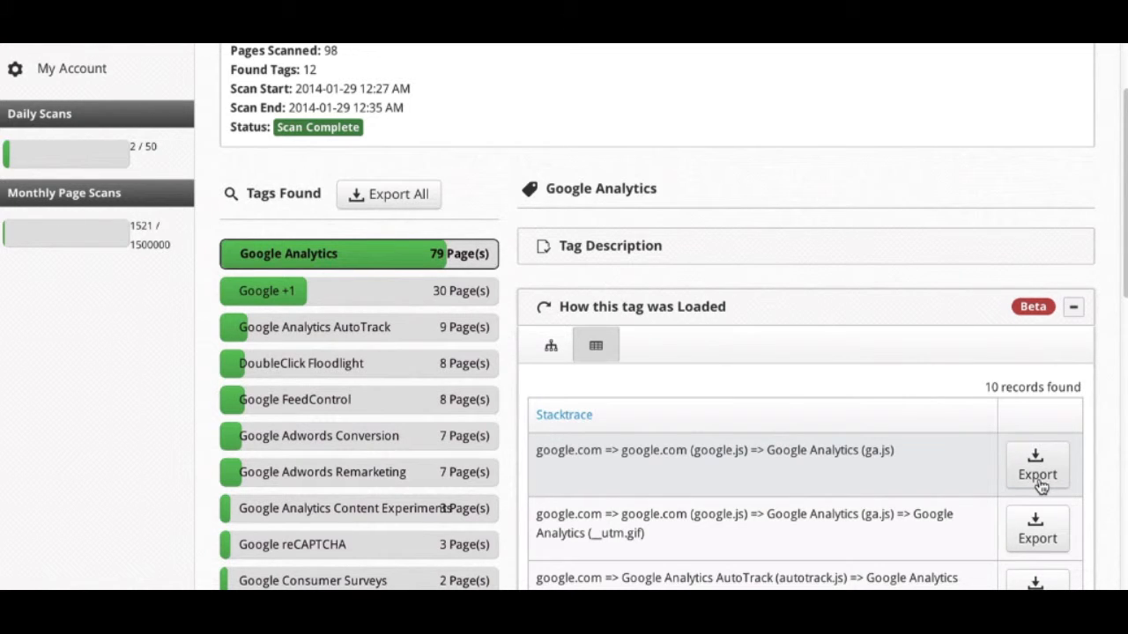
mouse_move(925, 465)
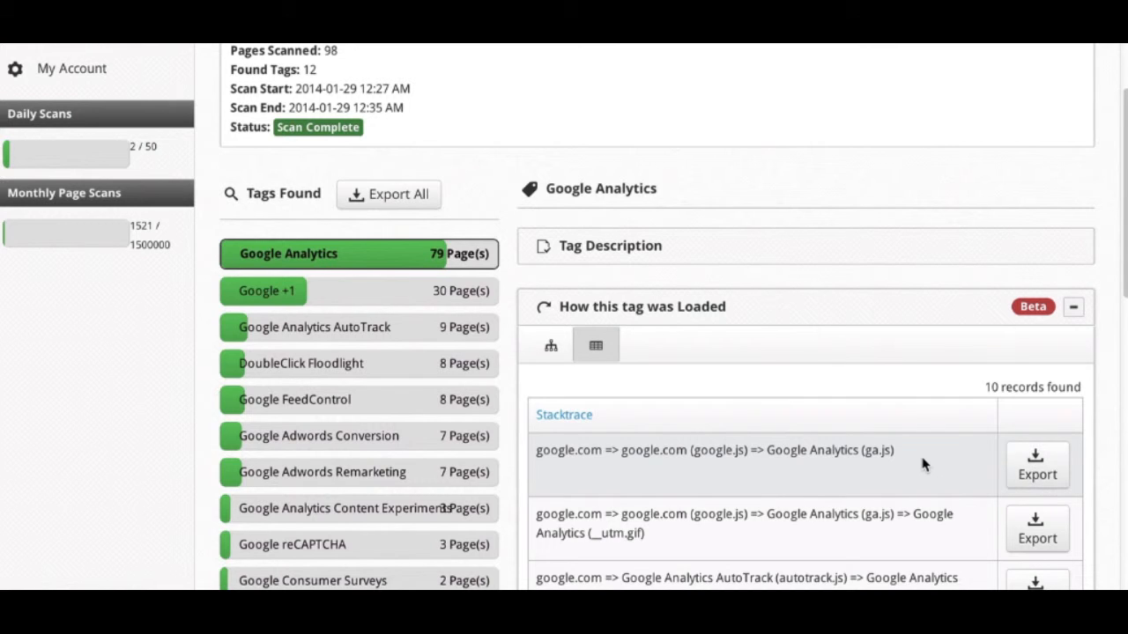
mouse_move(679, 469)
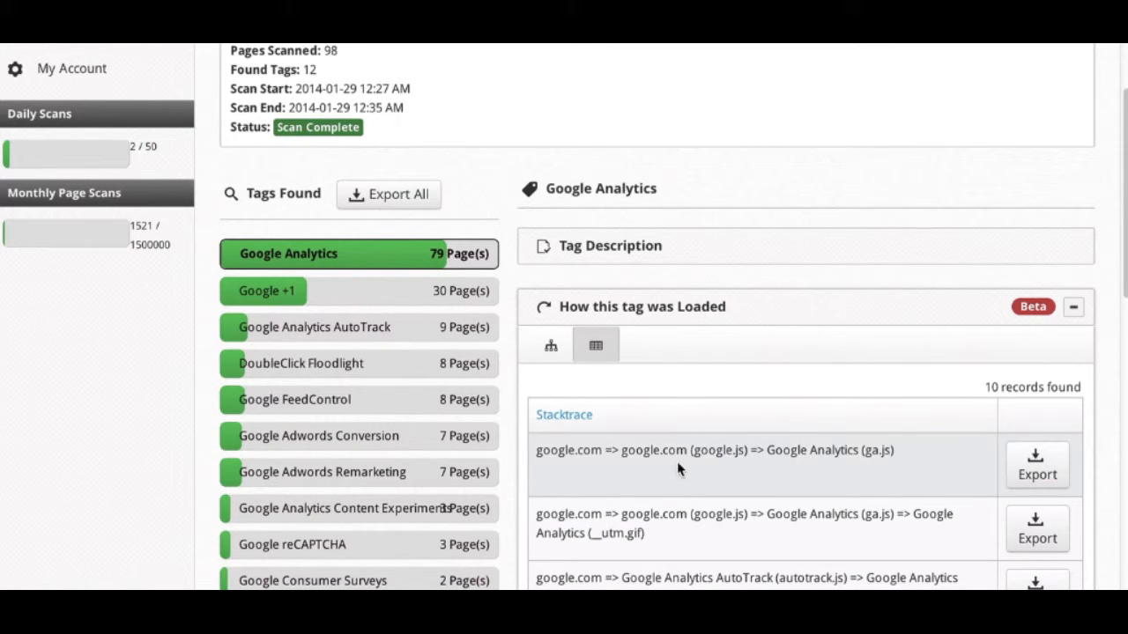
mouse_move(719, 466)
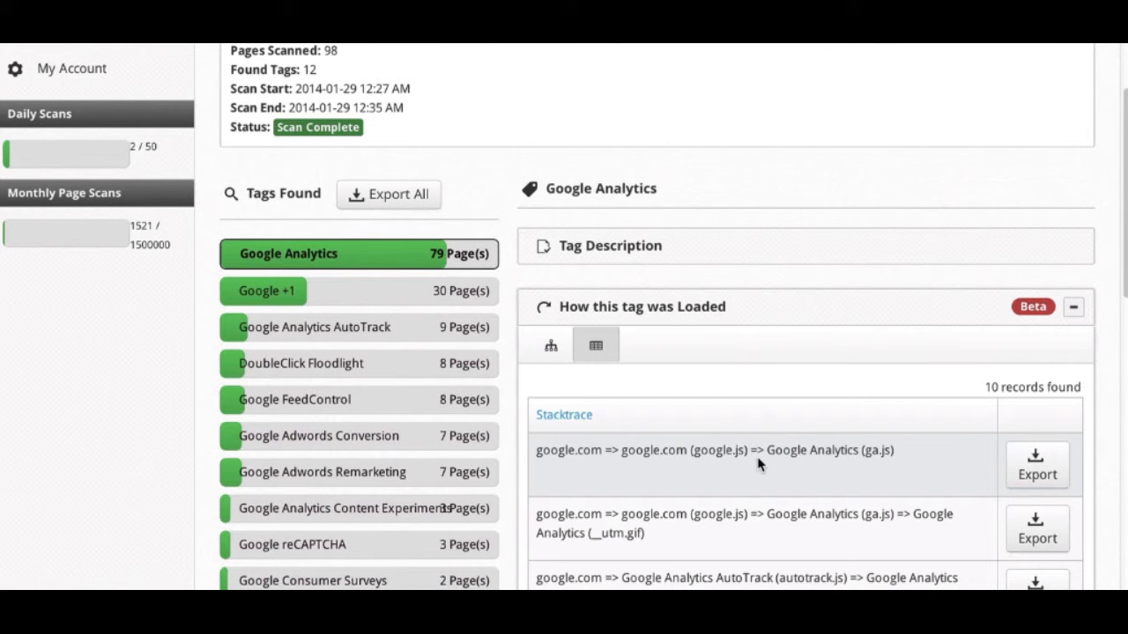
- Scroll past the stacktrace to the list of 27 Google Analytics UA accounts
scroll("down", 3)
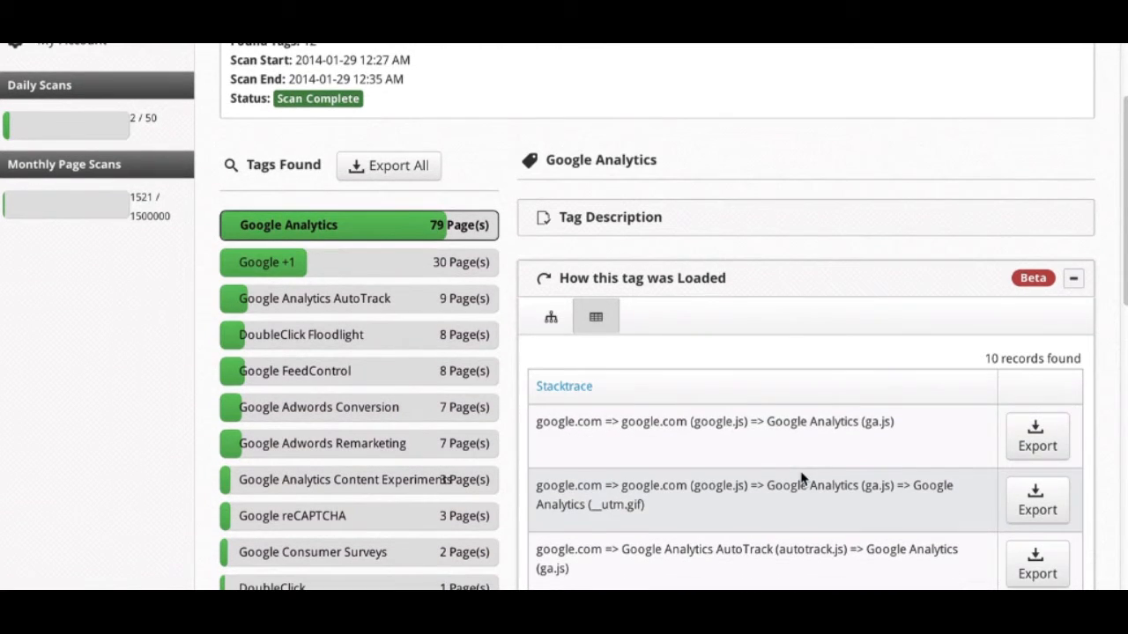
scroll("down", 3)
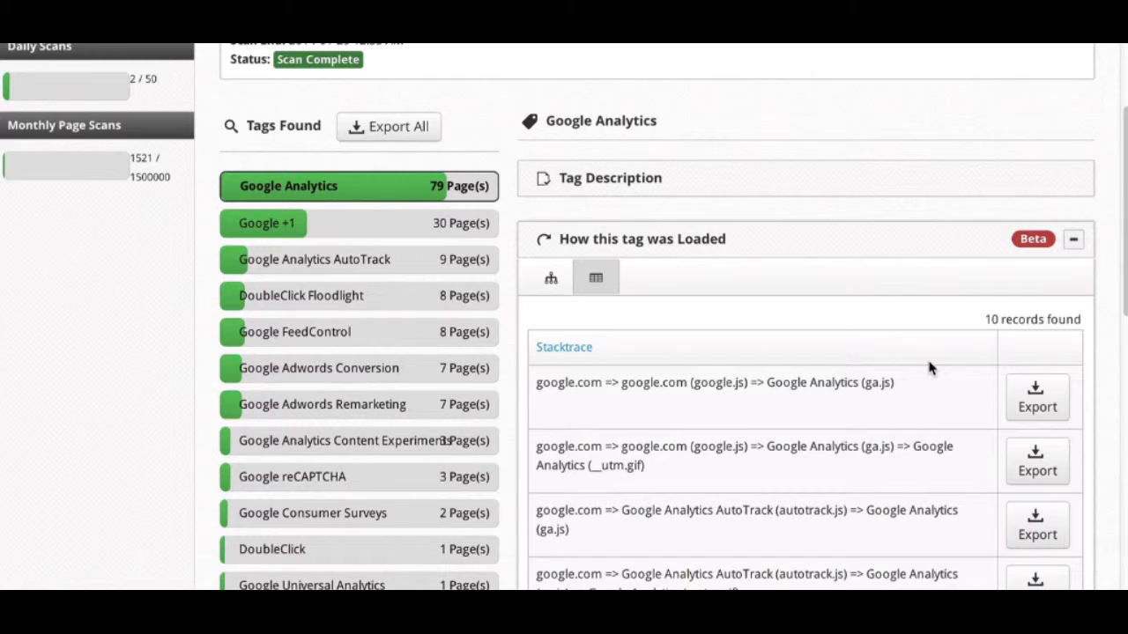
scroll("down", 3)
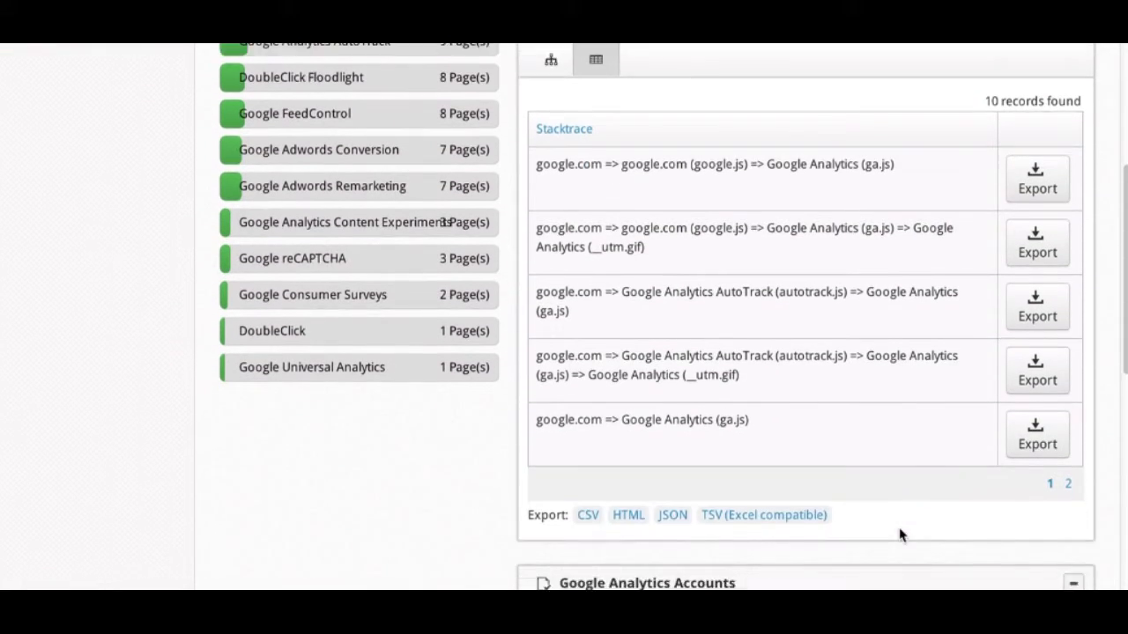
scroll("down", 3)
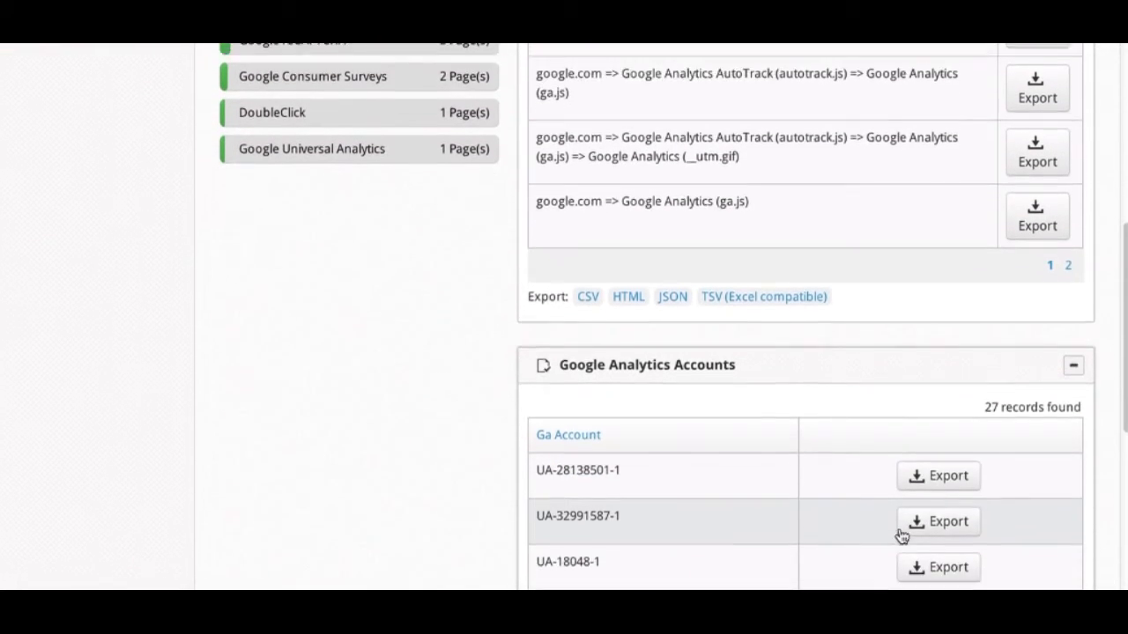
scroll("down", 3)
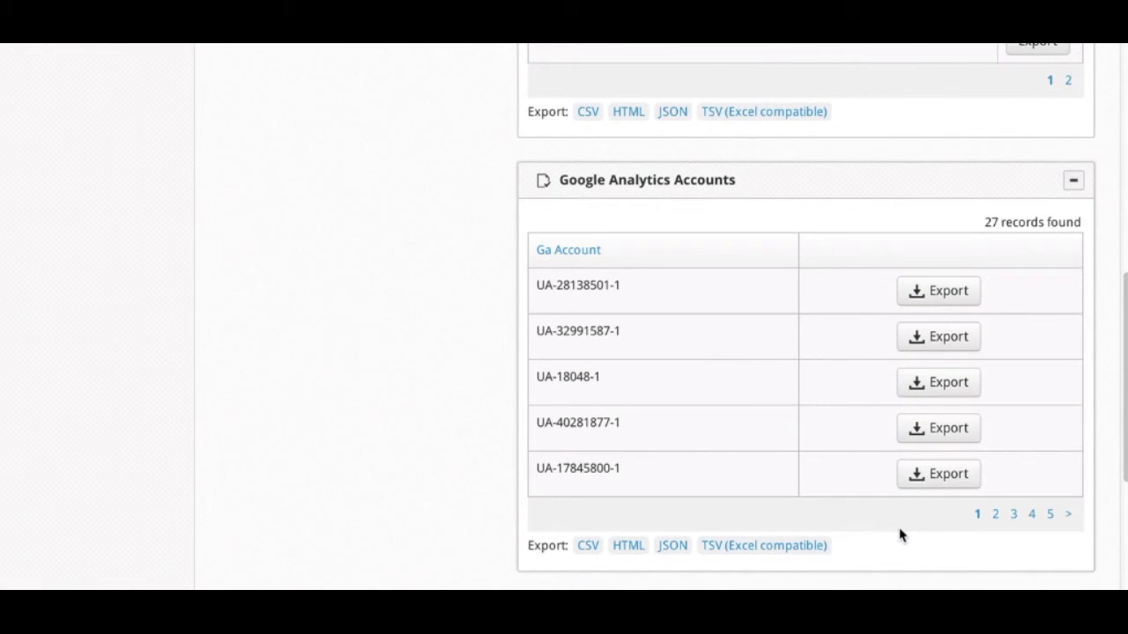
mouse_move(596, 321)
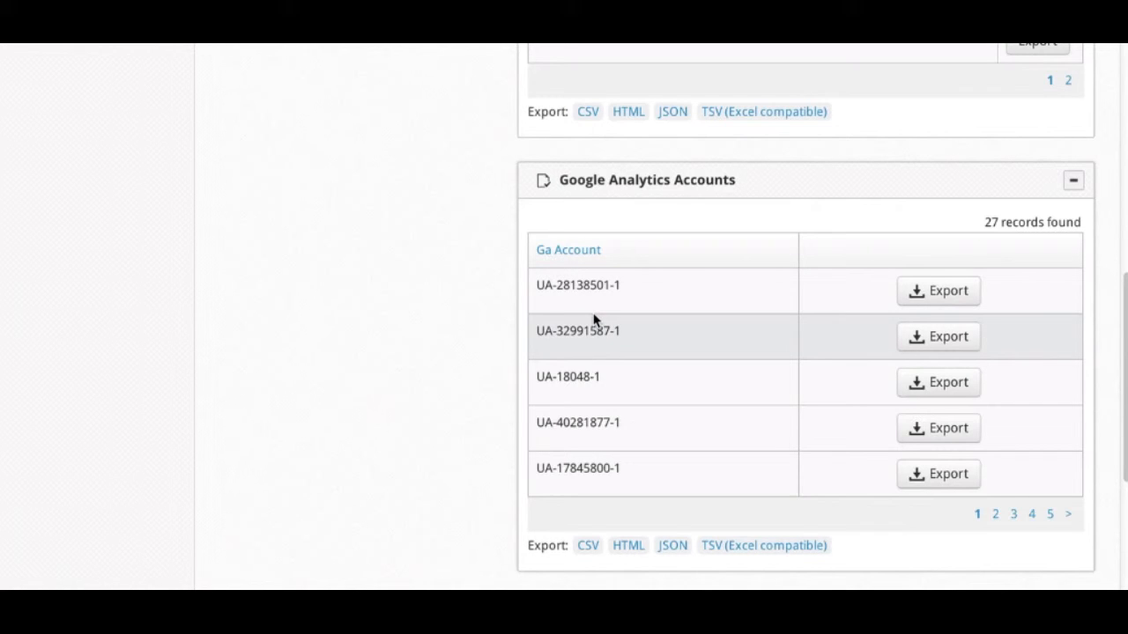
mouse_move(536, 292)
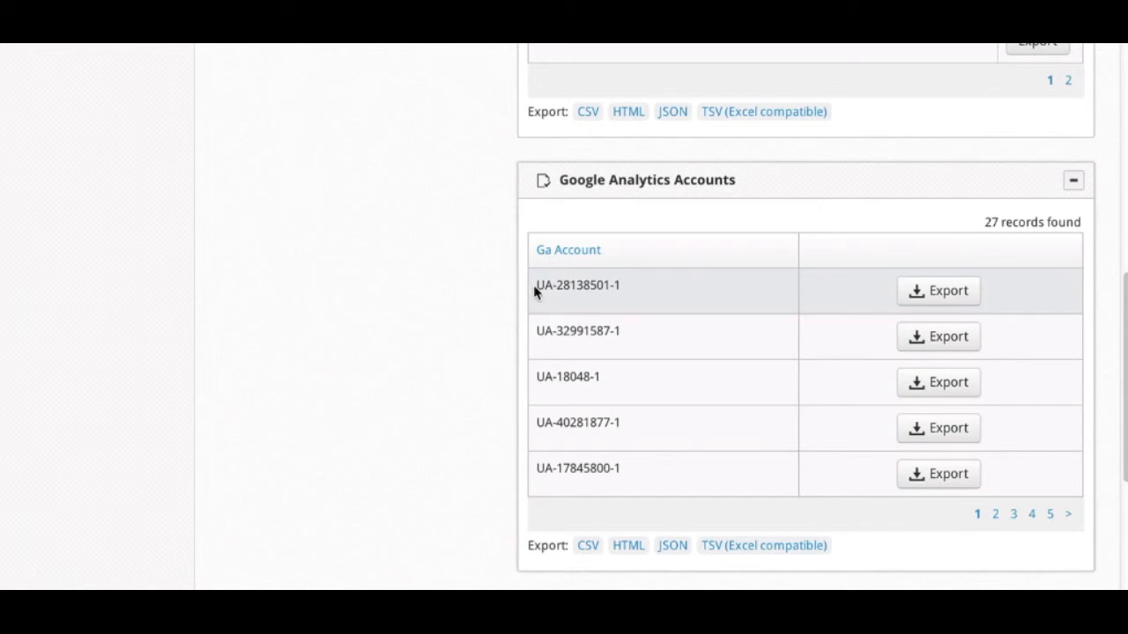
mouse_move(588, 416)
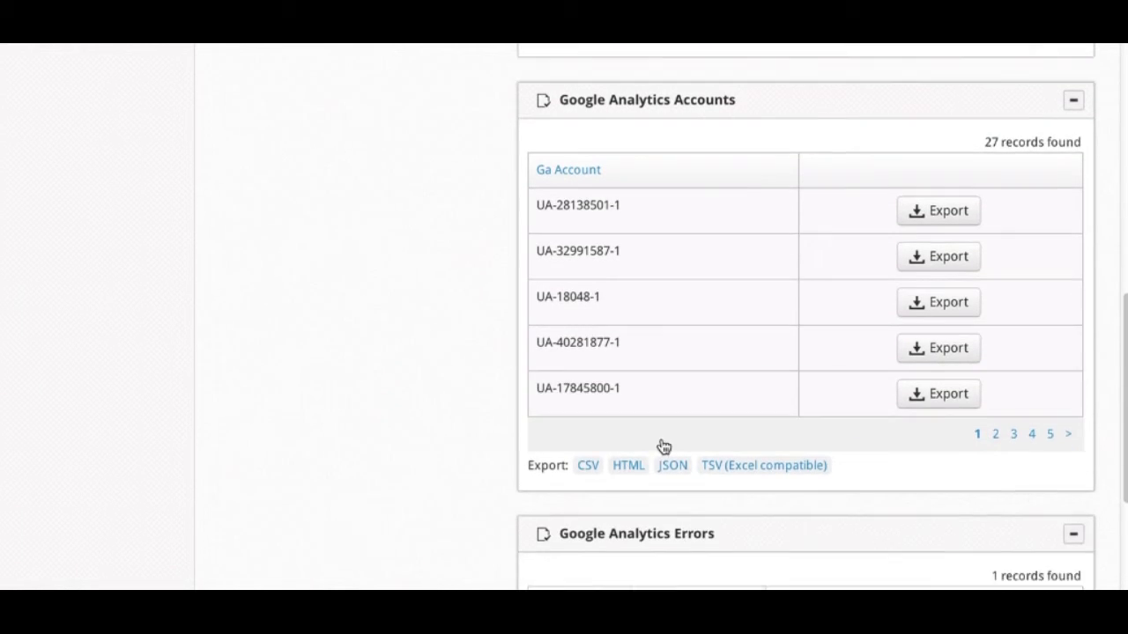
scroll("down", 3)
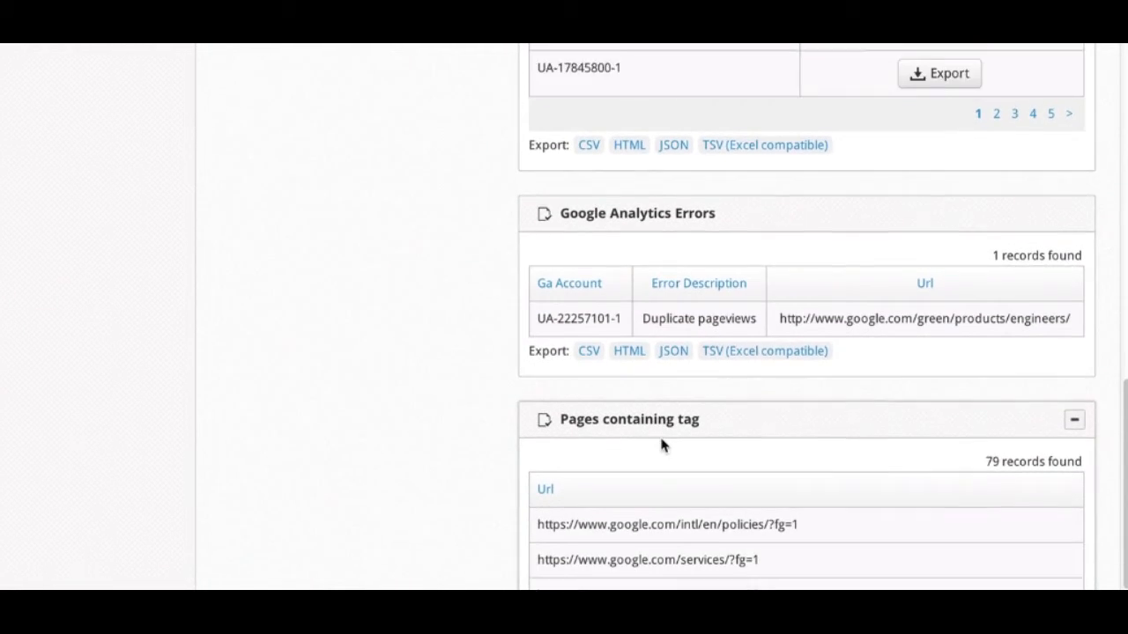
- Read the duplicate pageviews error and reach the first pages containing the tag
scroll("down", 3)
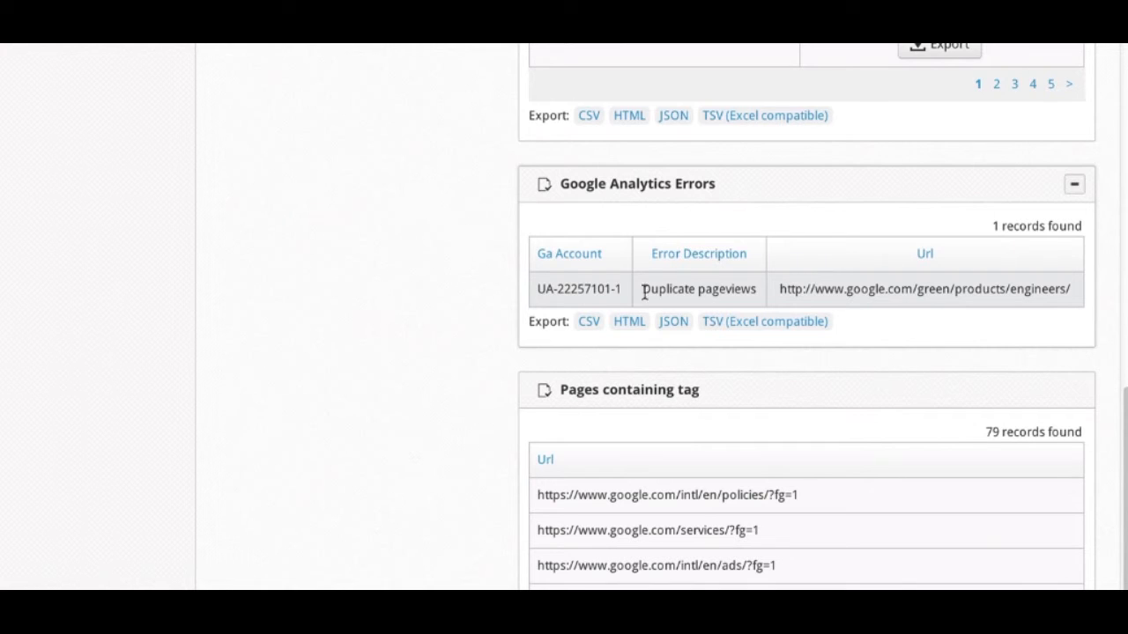
mouse_move(525, 307)
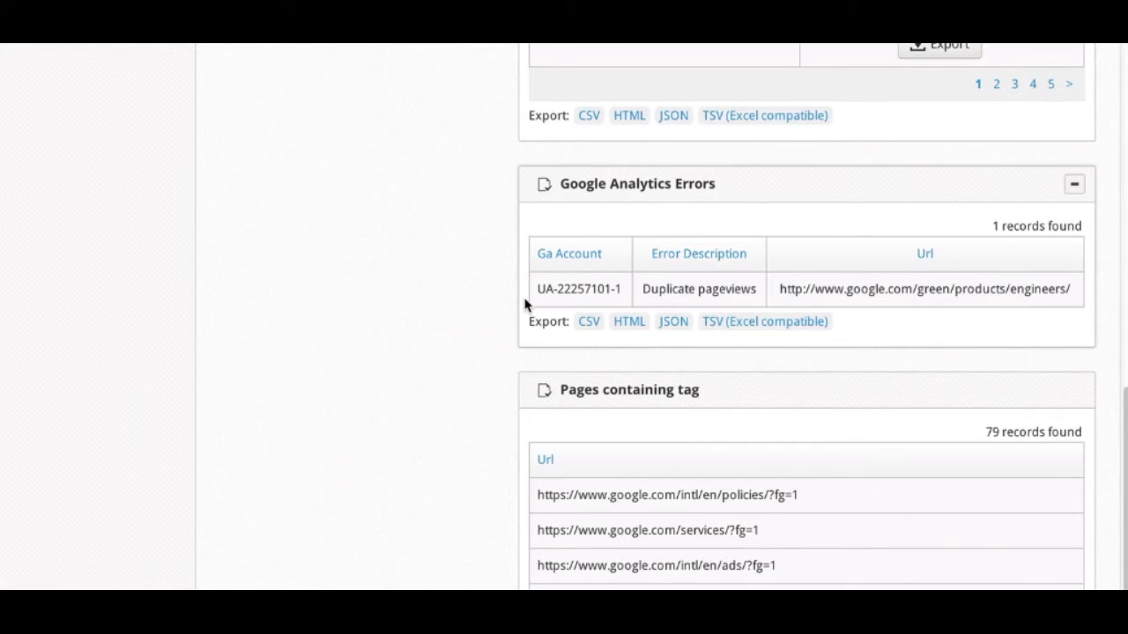
mouse_move(779, 280)
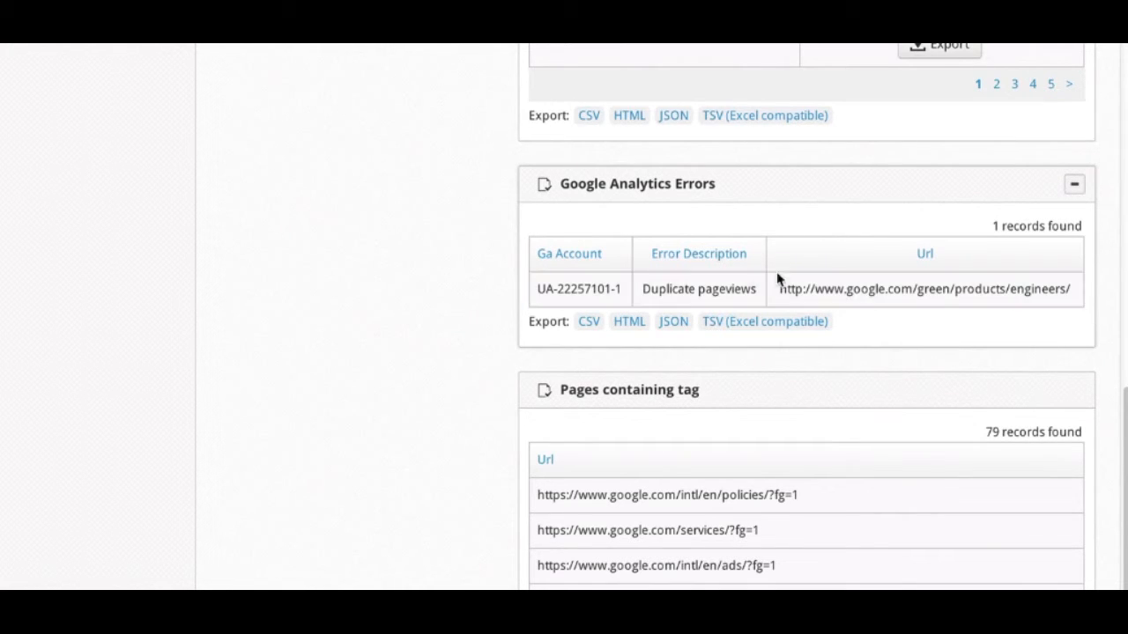
mouse_move(933, 298)
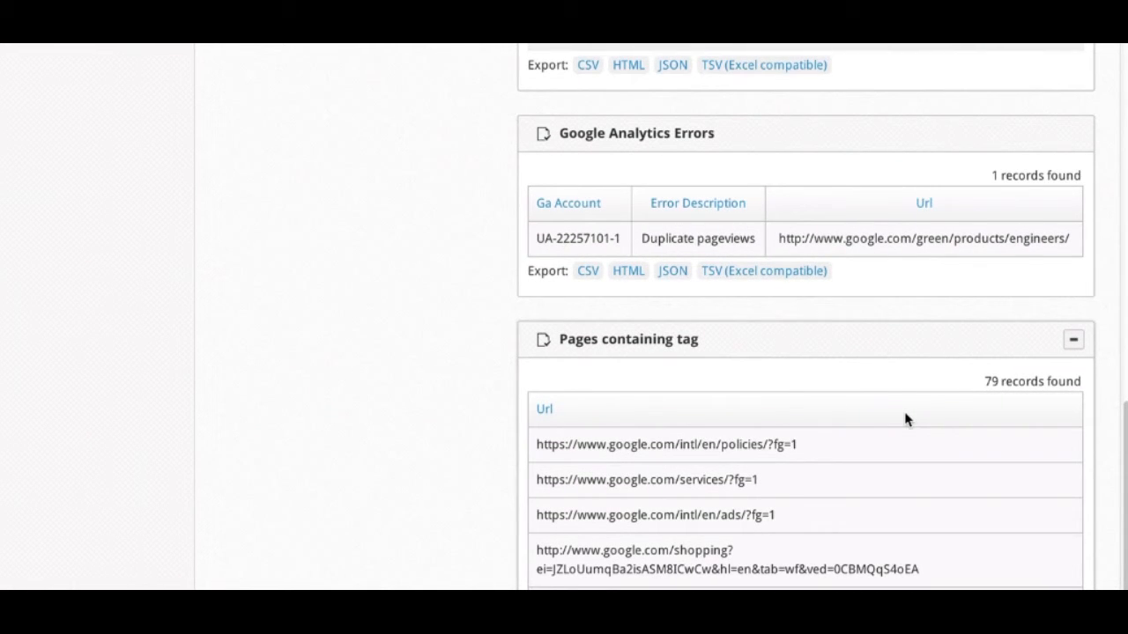
scroll("down", 3)
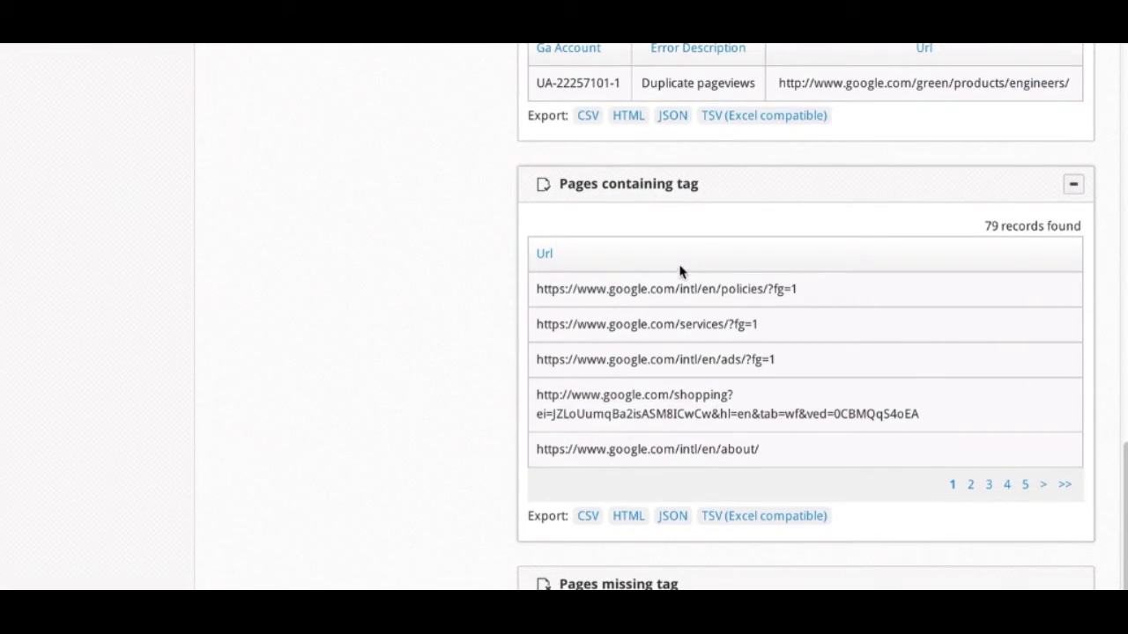
- Scroll from the pages containing the tag to the 19 pages missing it
scroll("down", 3)
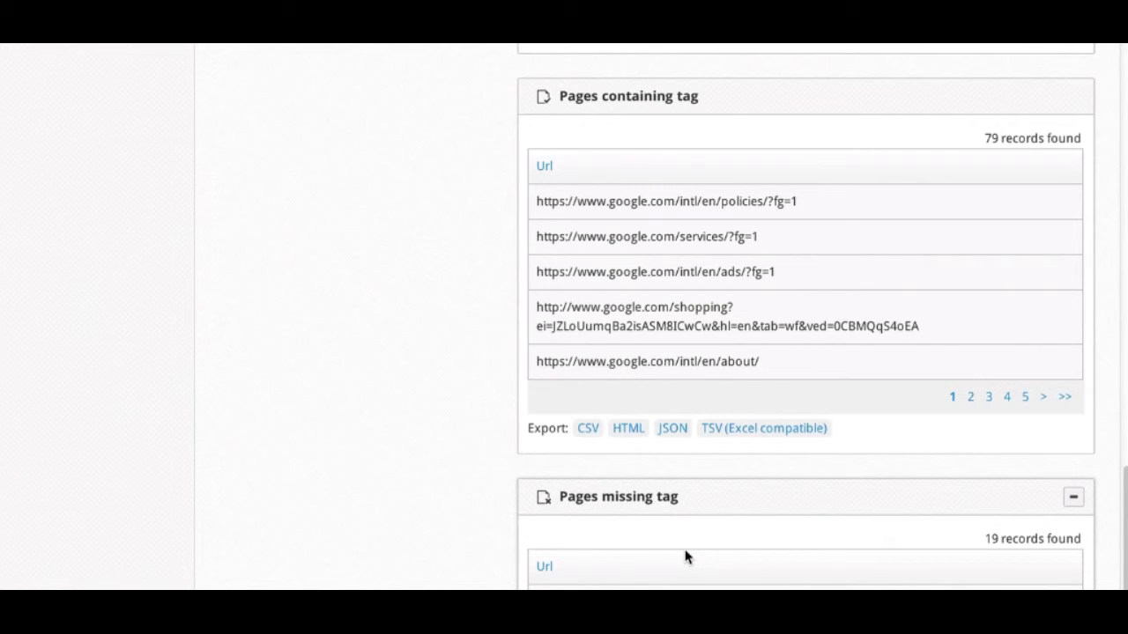
scroll("down", 3)
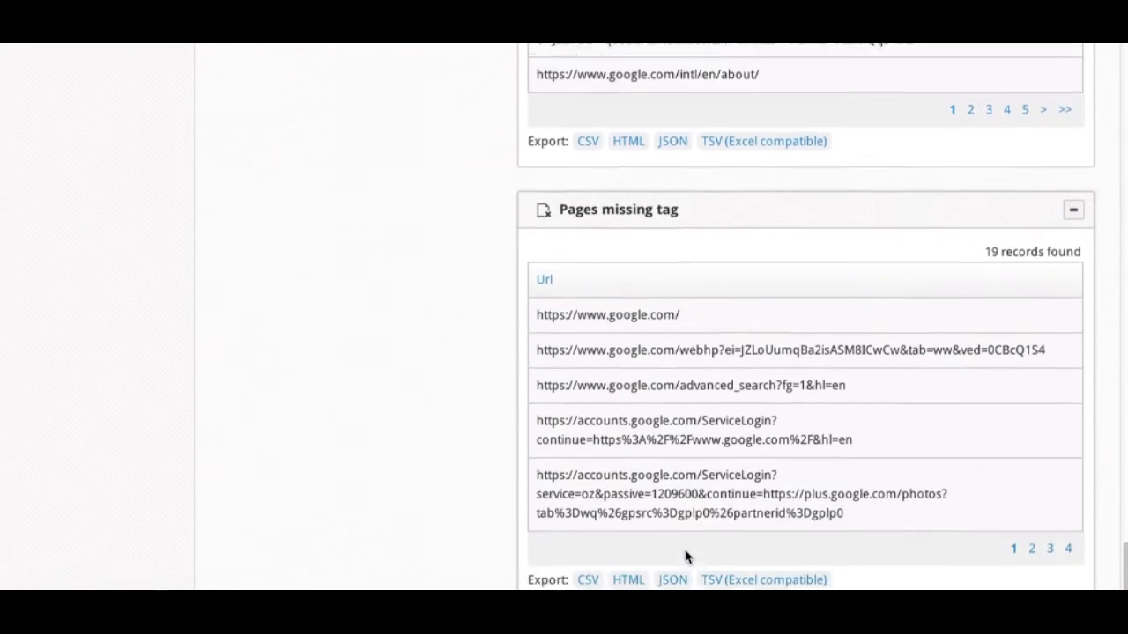
- Review the 593 cookies set by the tag, then return to the Tags Found list
scroll("down", 3)
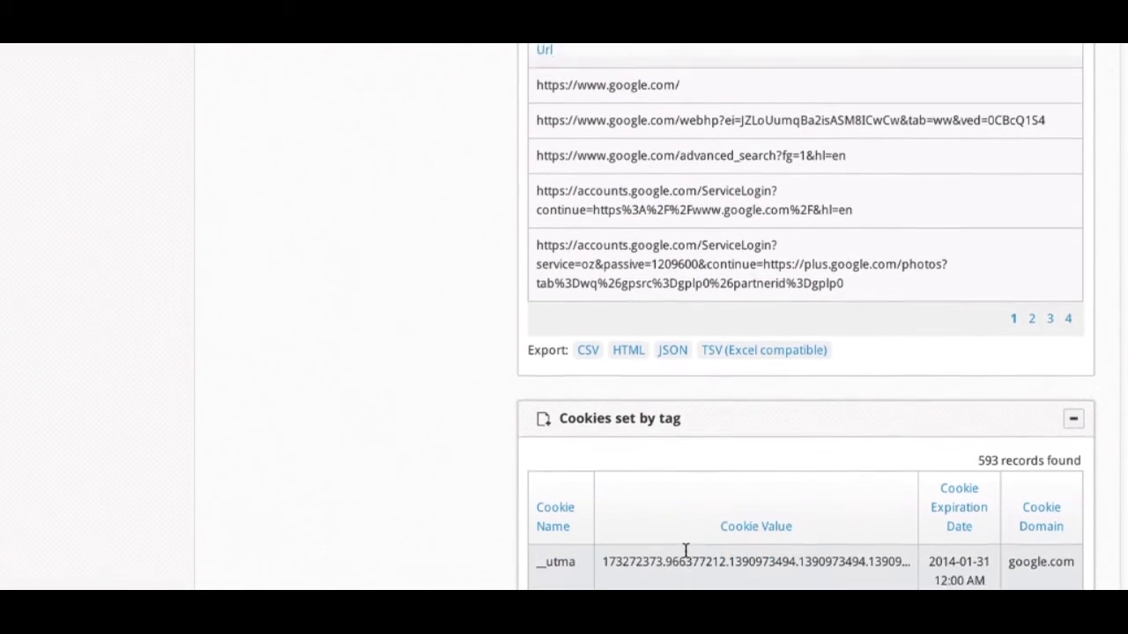
scroll("down", 3)
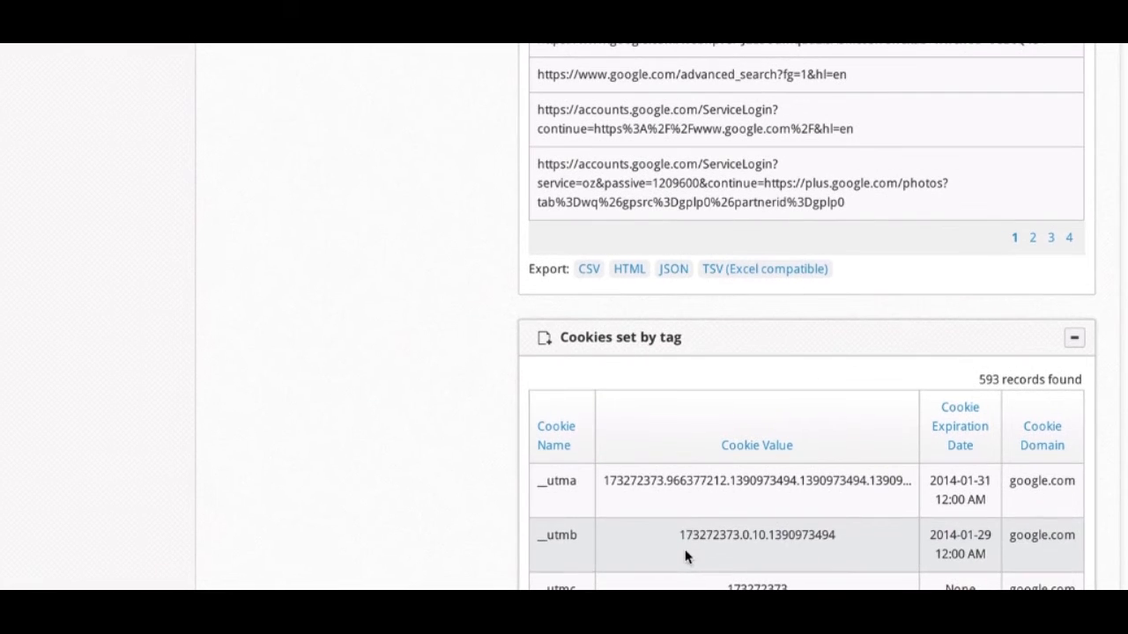
mouse_move(670, 393)
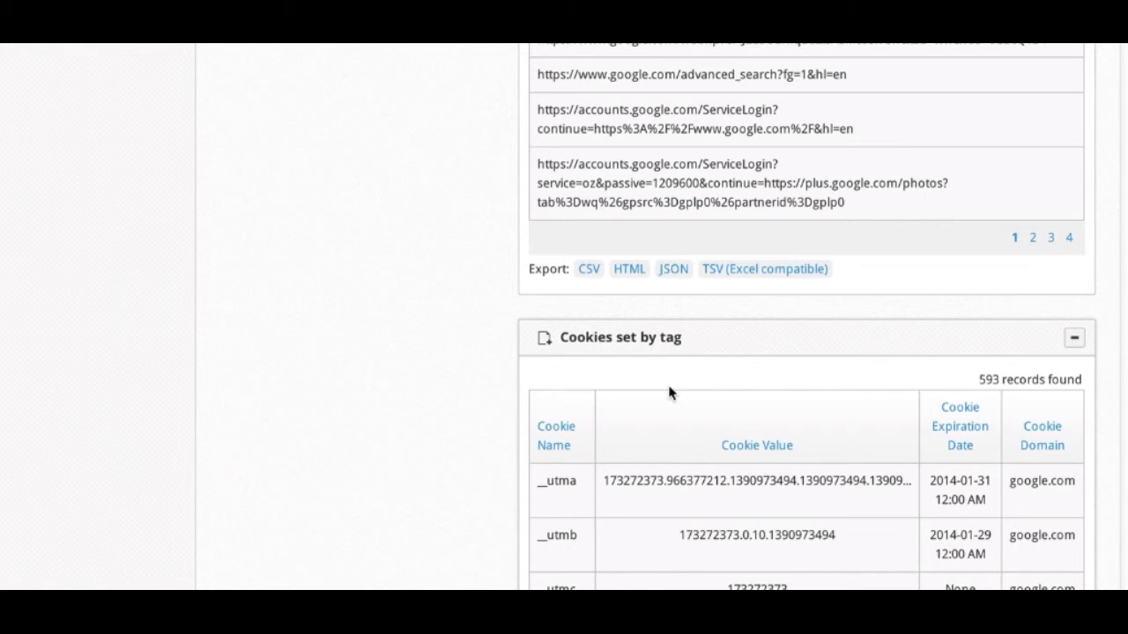
mouse_move(571, 564)
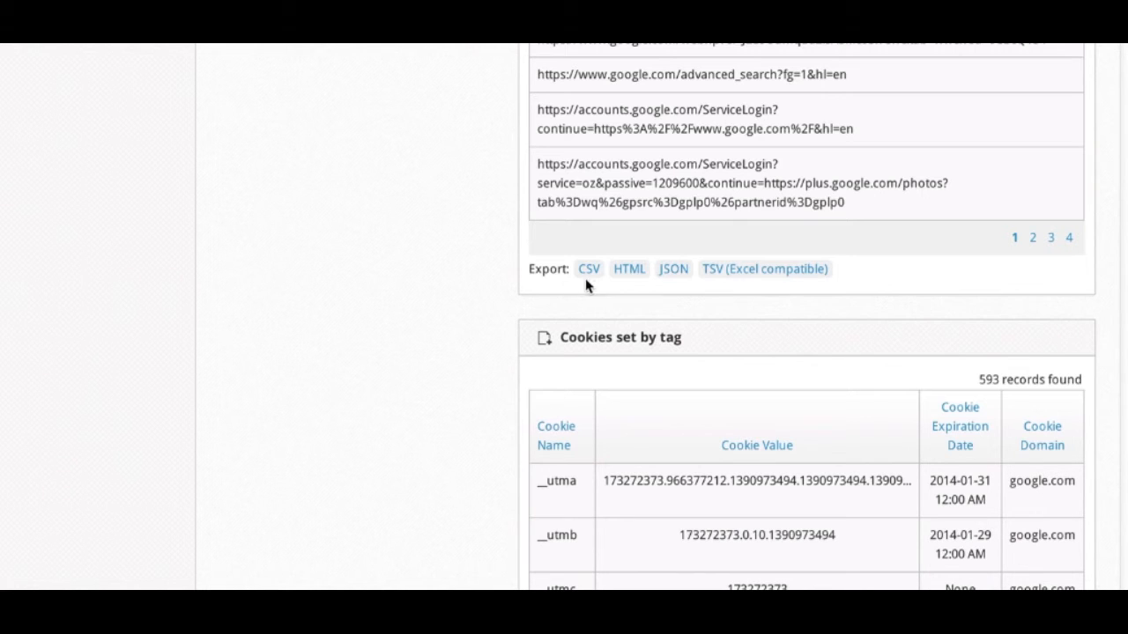
scroll("up", 3)
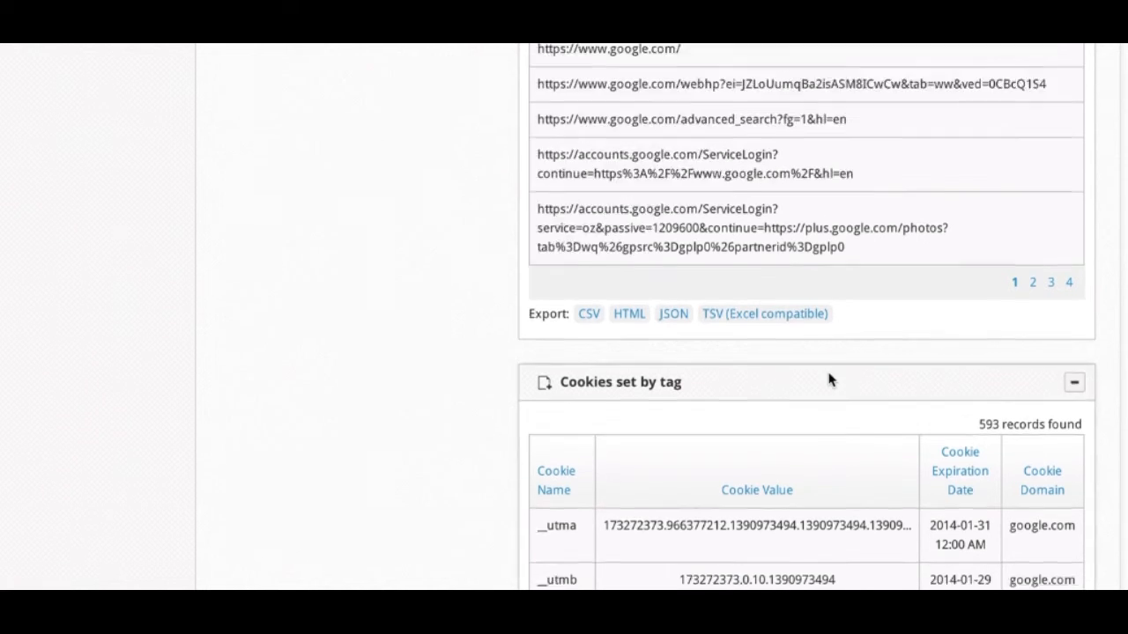
scroll("up", 3)
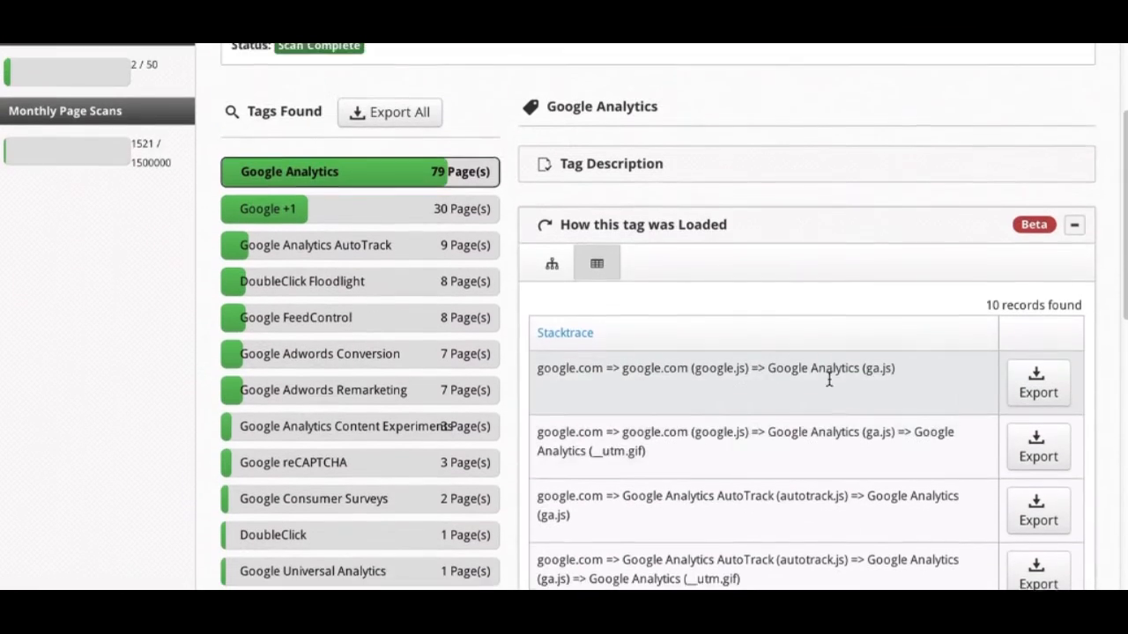
scroll("up", 3)
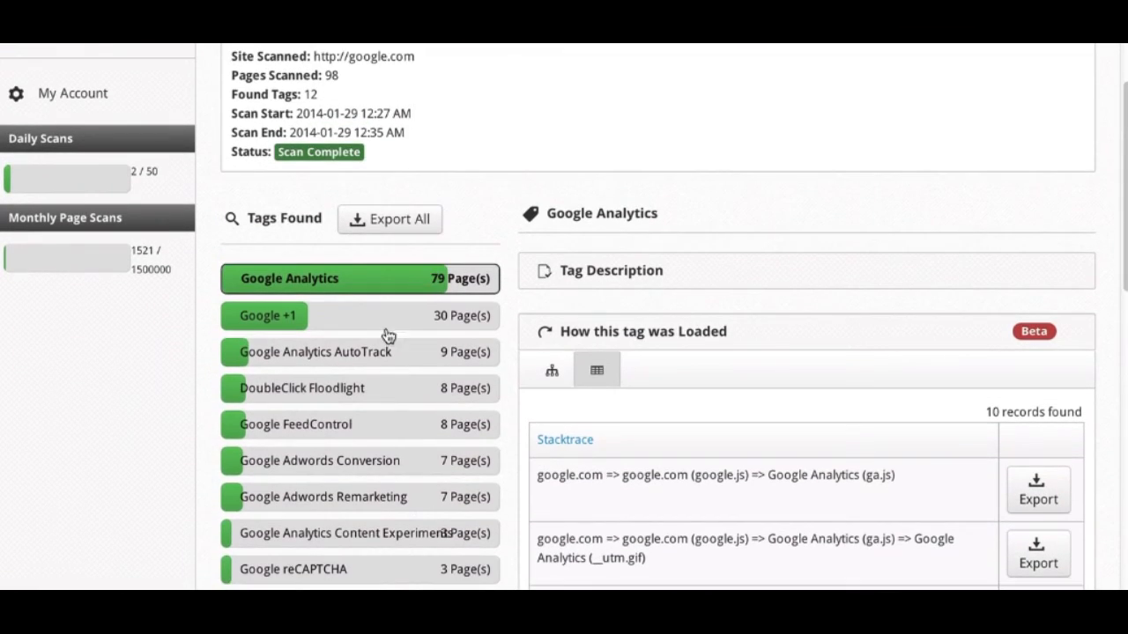
- Select Google Analytics AutoTrack, found on 9 pages, to show its scan results
left_click(315, 350)
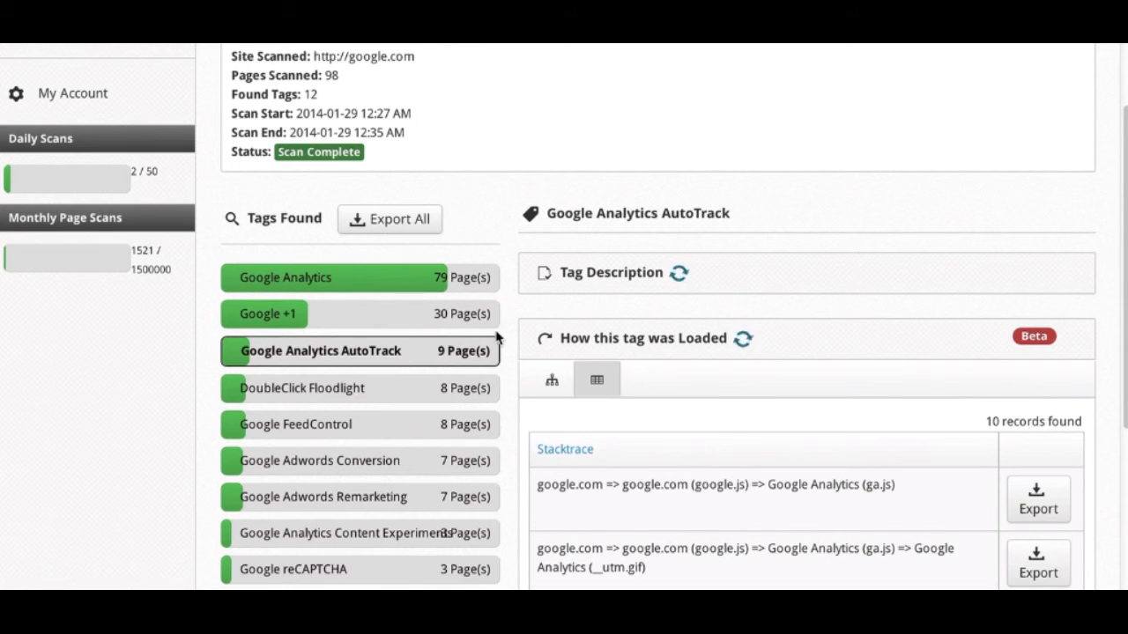
scroll("up", 3)
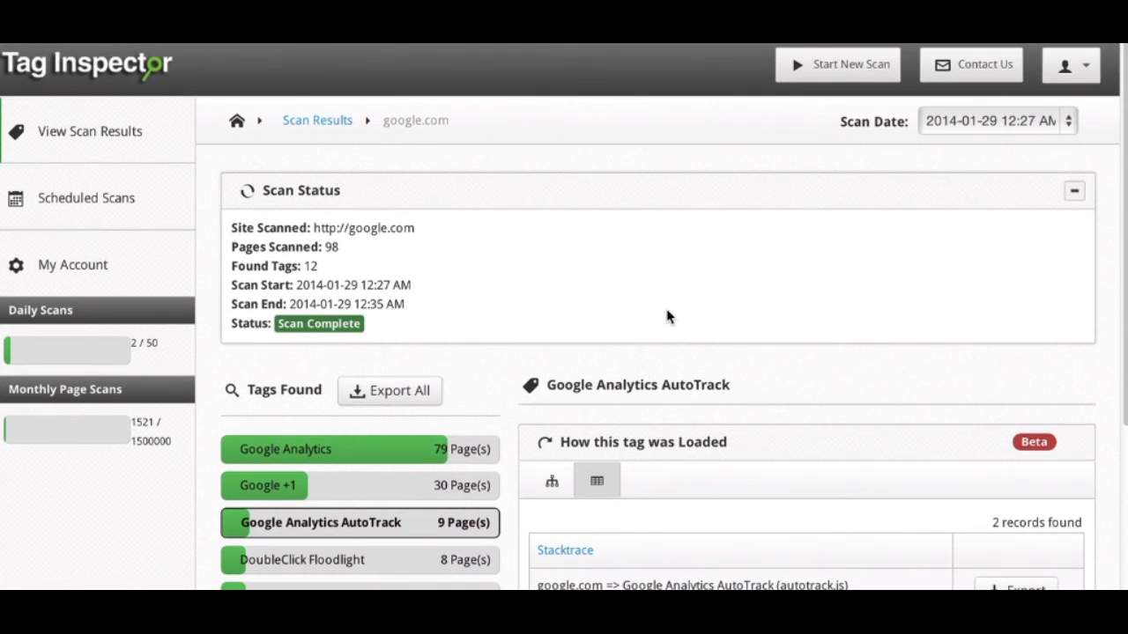